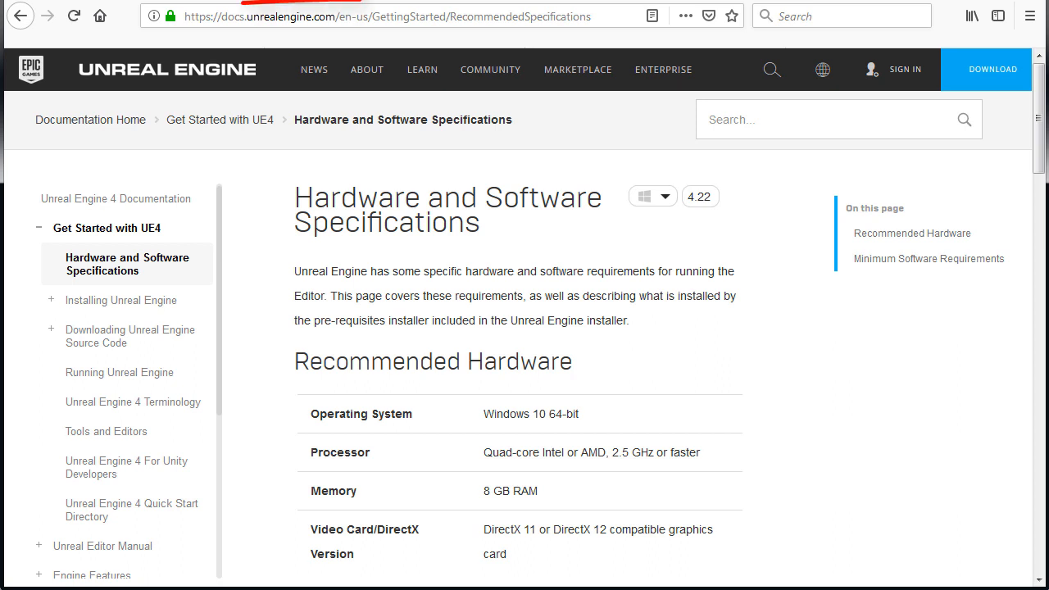
- Scroll through the hardware and software specifications page of the documentation
click(389, 16)
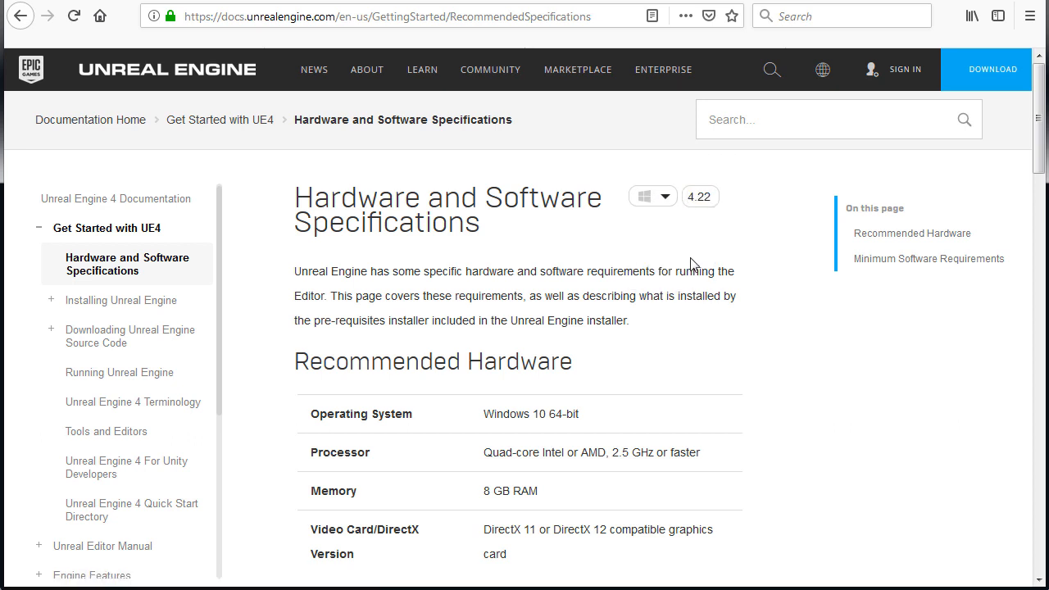
scroll(down, 3)
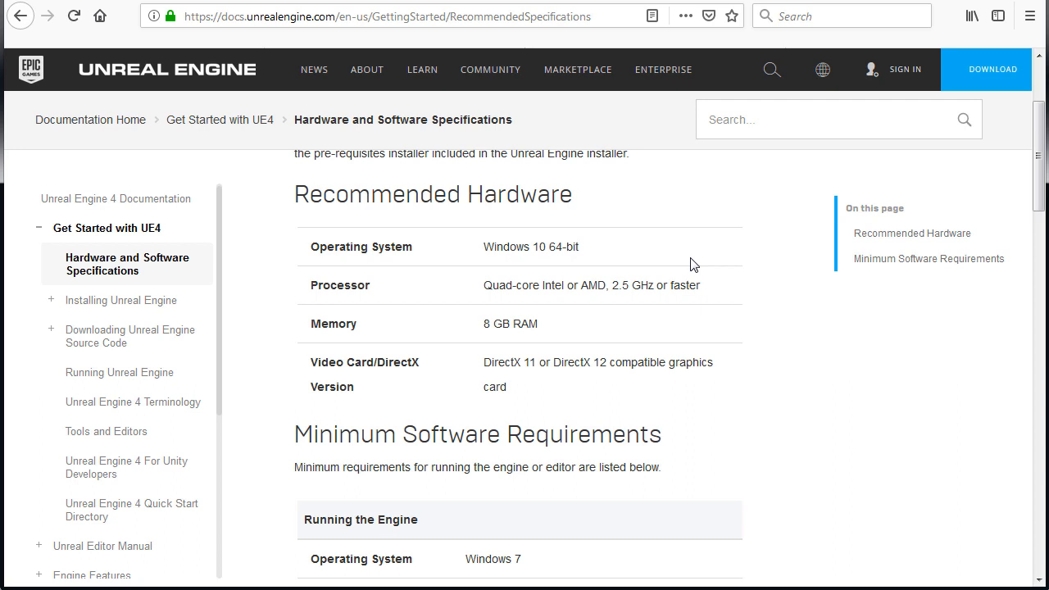
scroll(down, 3)
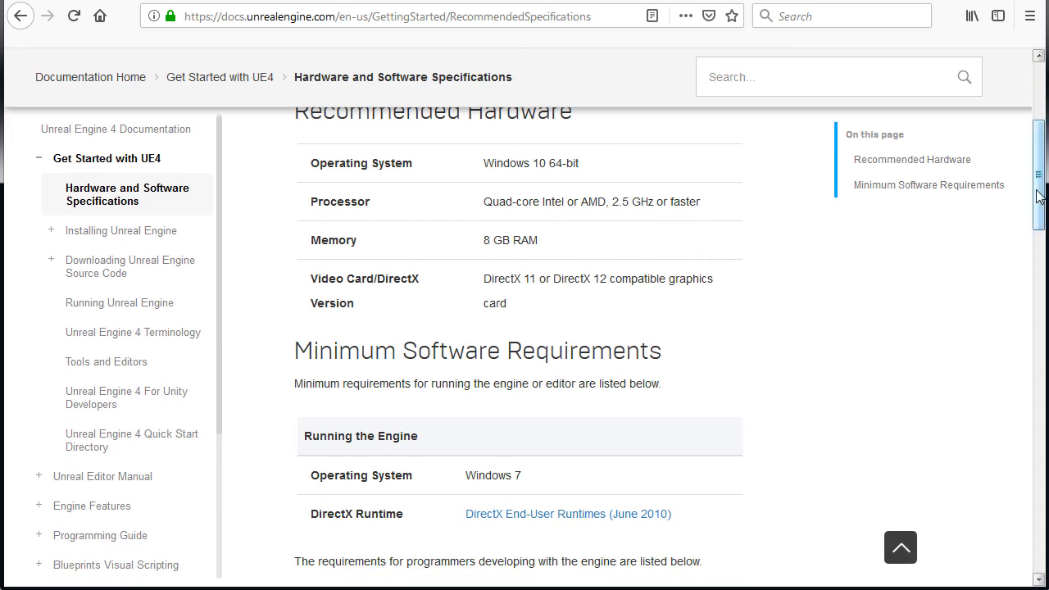
scroll(up, 3)
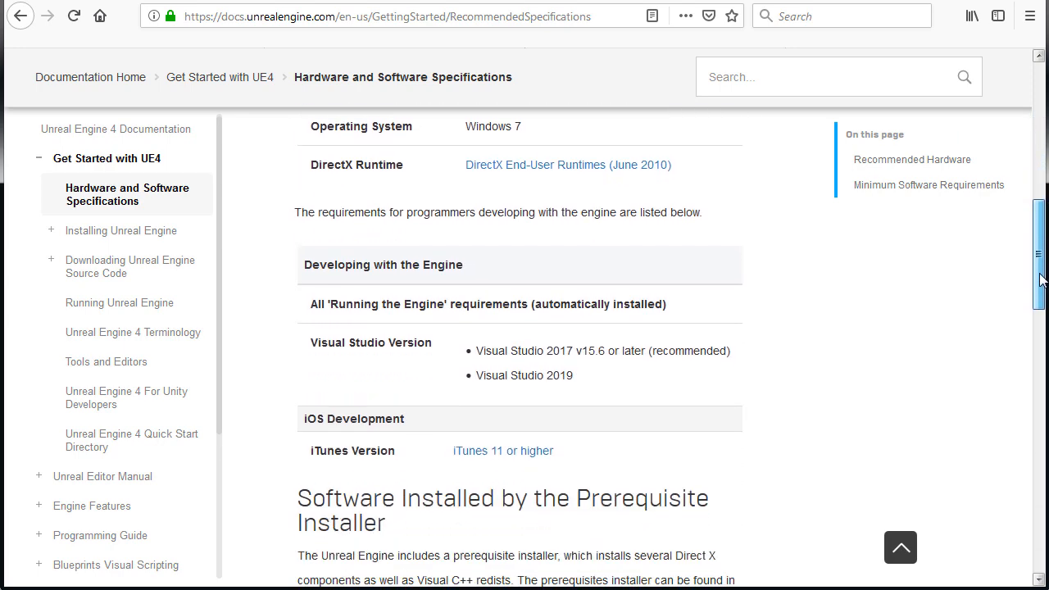
scroll(down, 3)
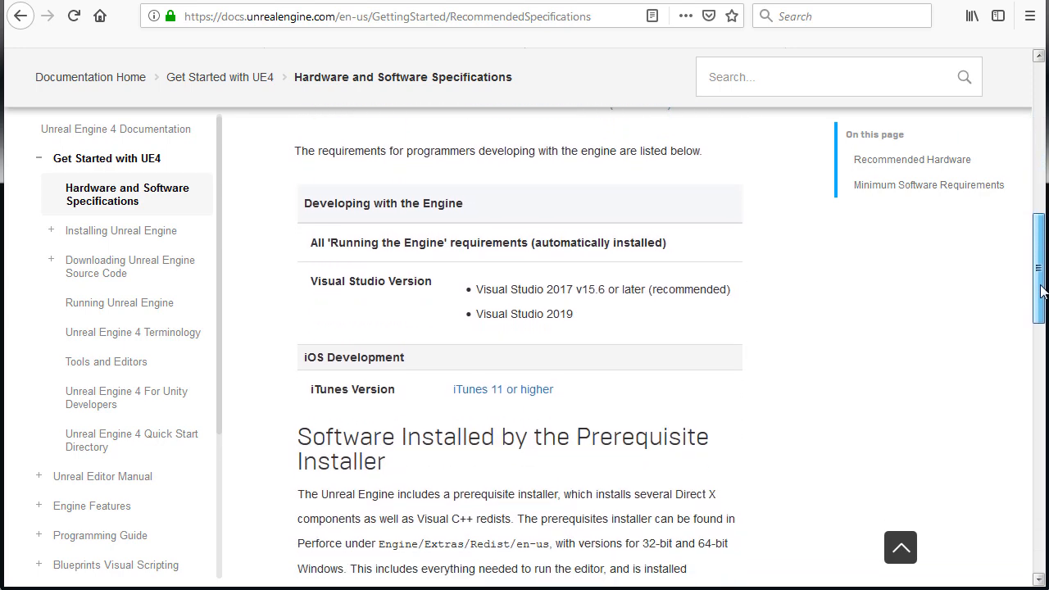
scroll(up, 3)
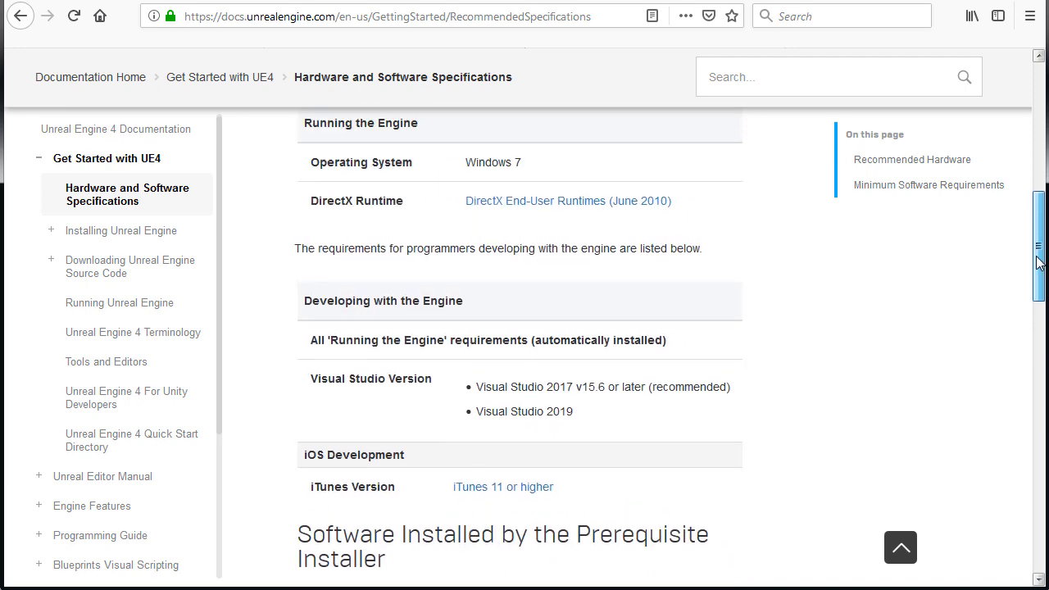
scroll(up, 3)
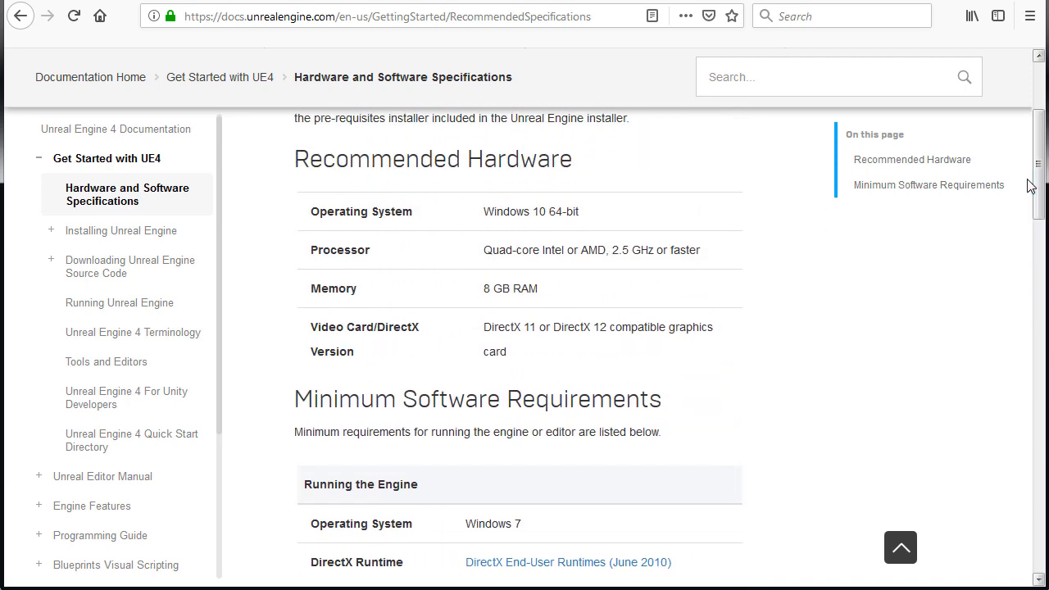
scroll(up, 3)
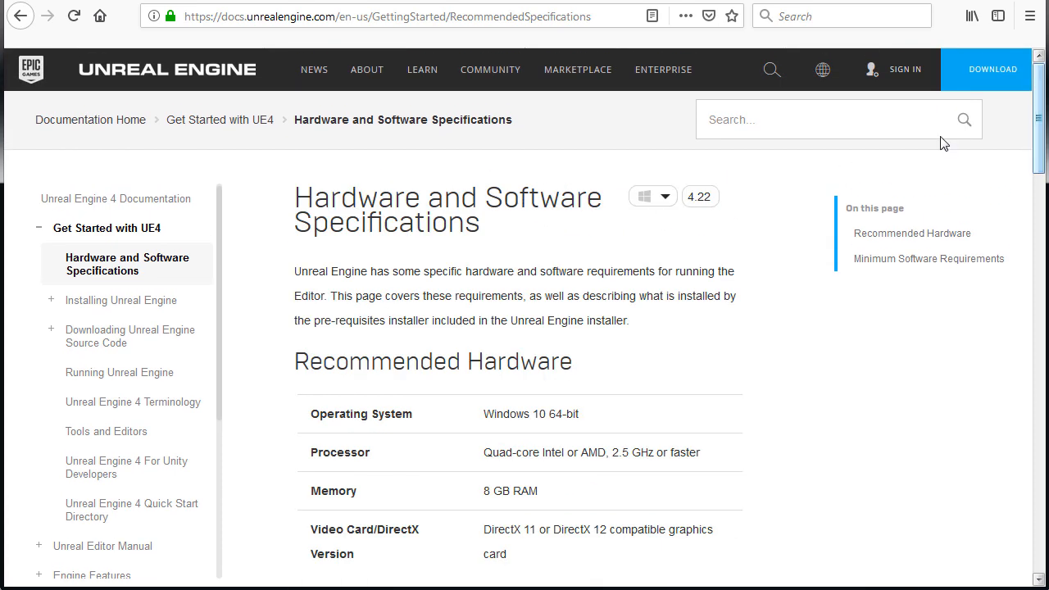
- Switch the requirements to Mac, then go to the unrealengine.com home page
click(652, 197)
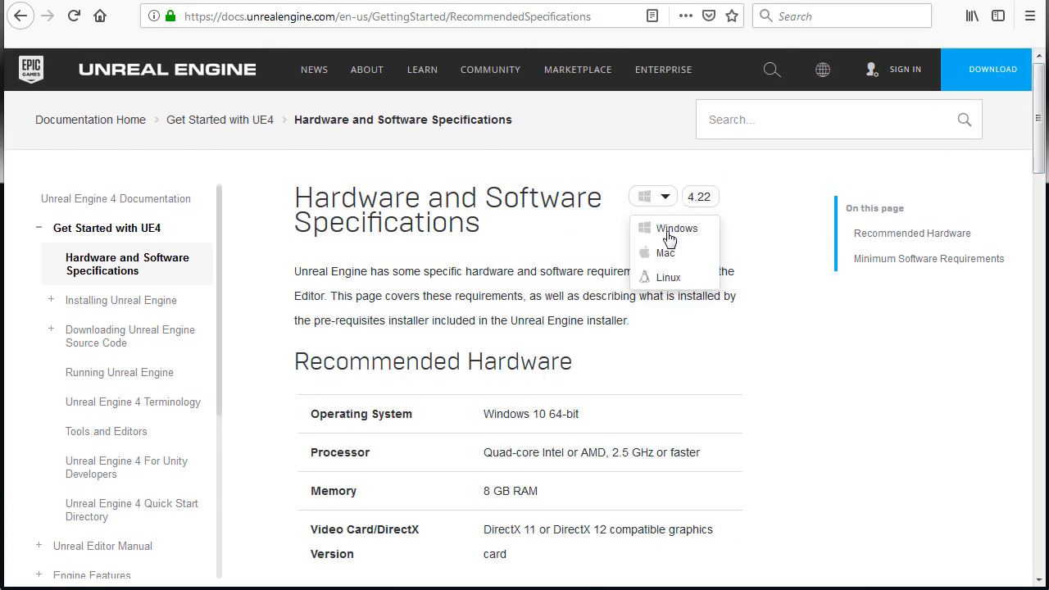
click(667, 252)
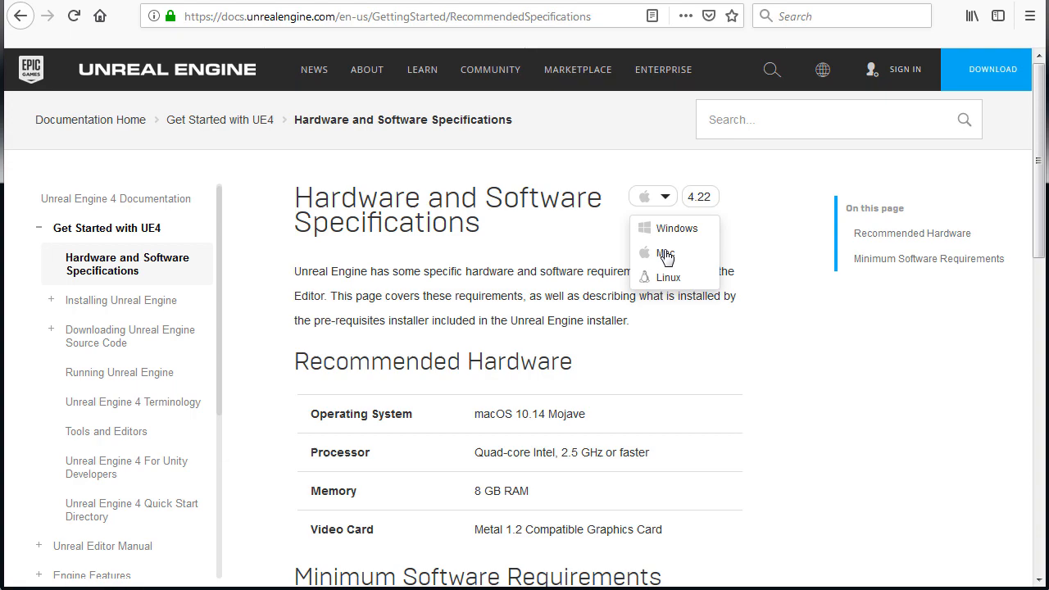
click(668, 277)
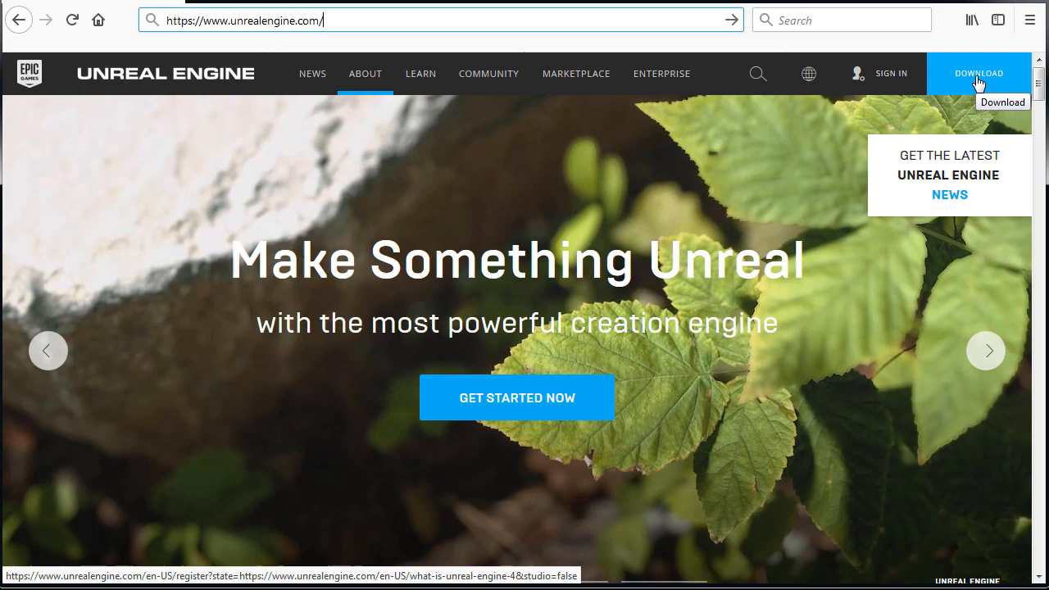
- Start the Unreal Engine download and reach the empty Create Account form's First Name field
click(978, 72)
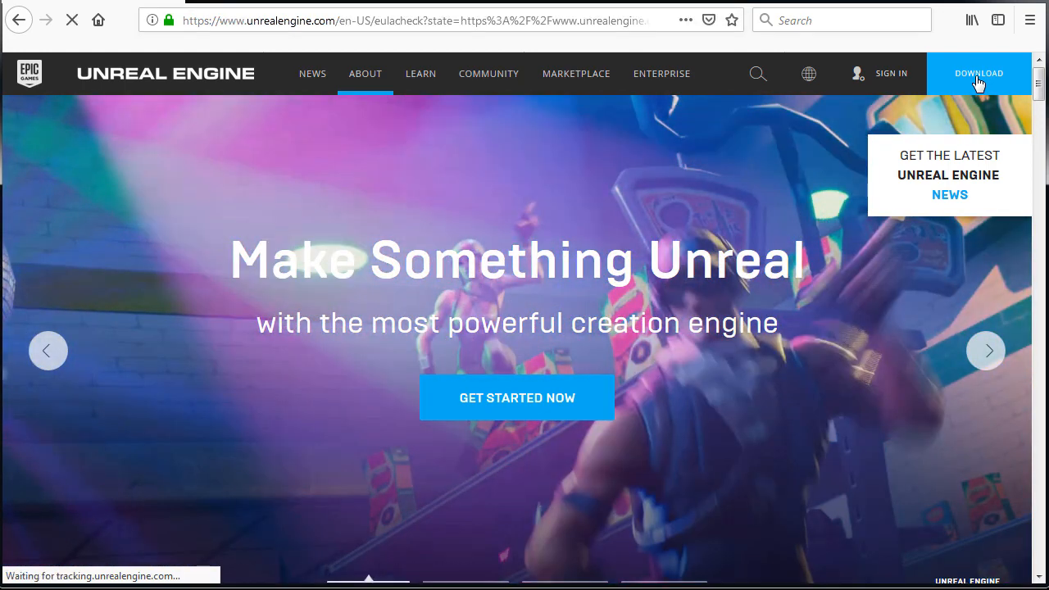
click(978, 72)
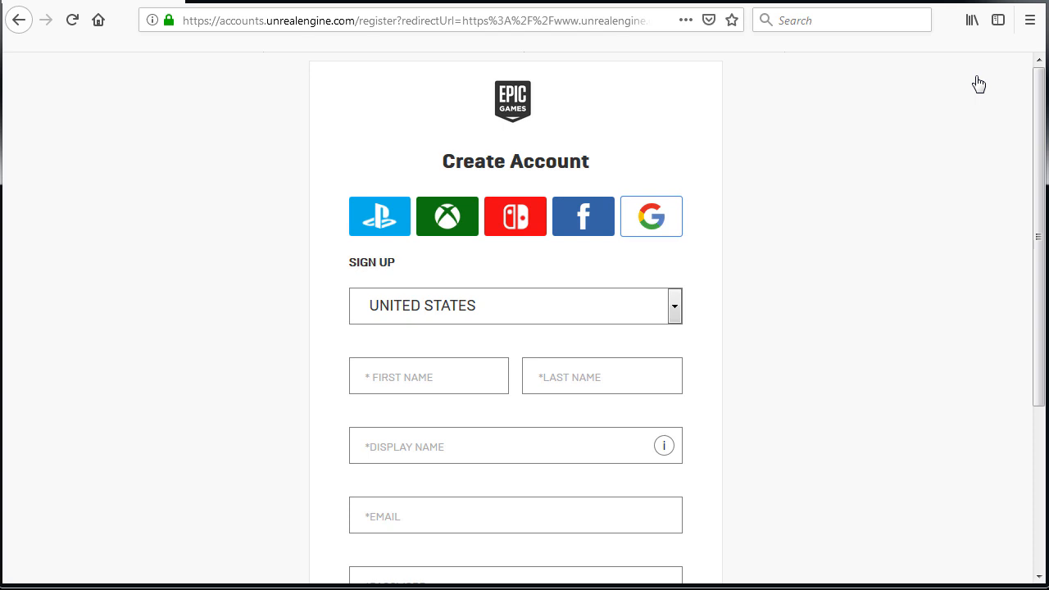
scroll(down, 3)
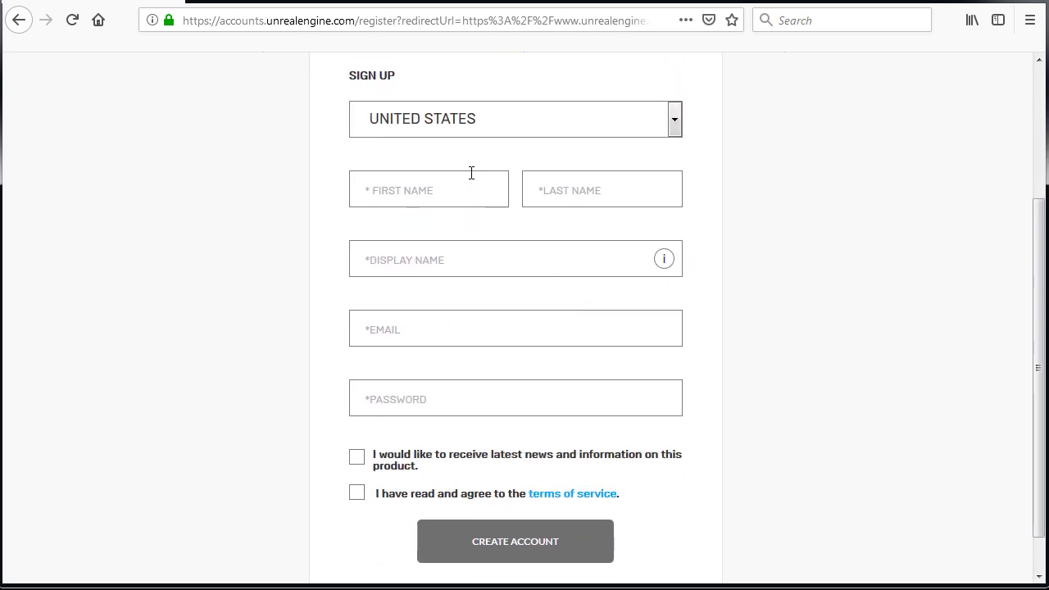
click(429, 190)
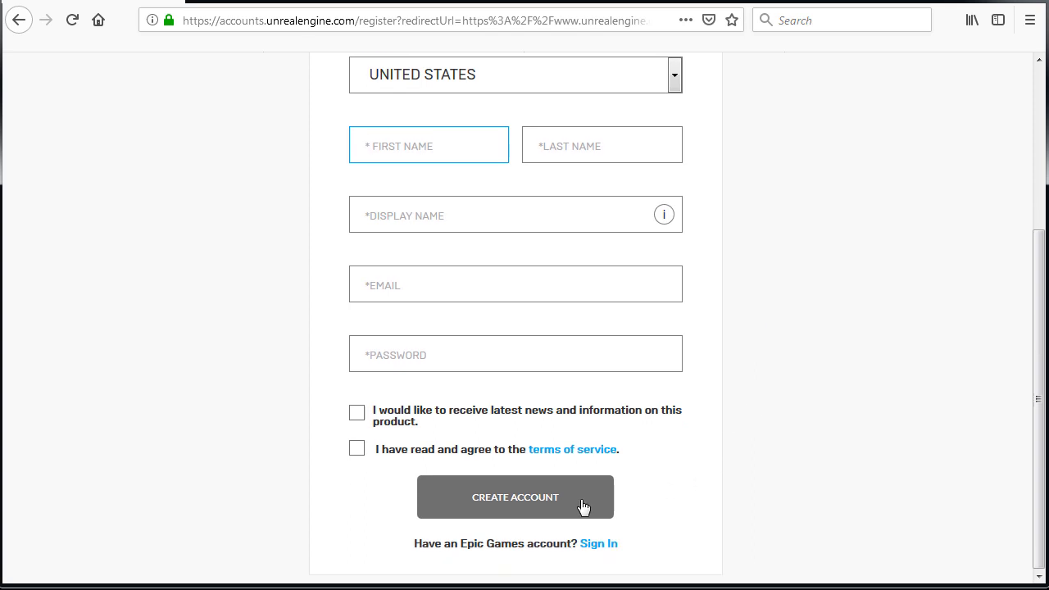
click(429, 144)
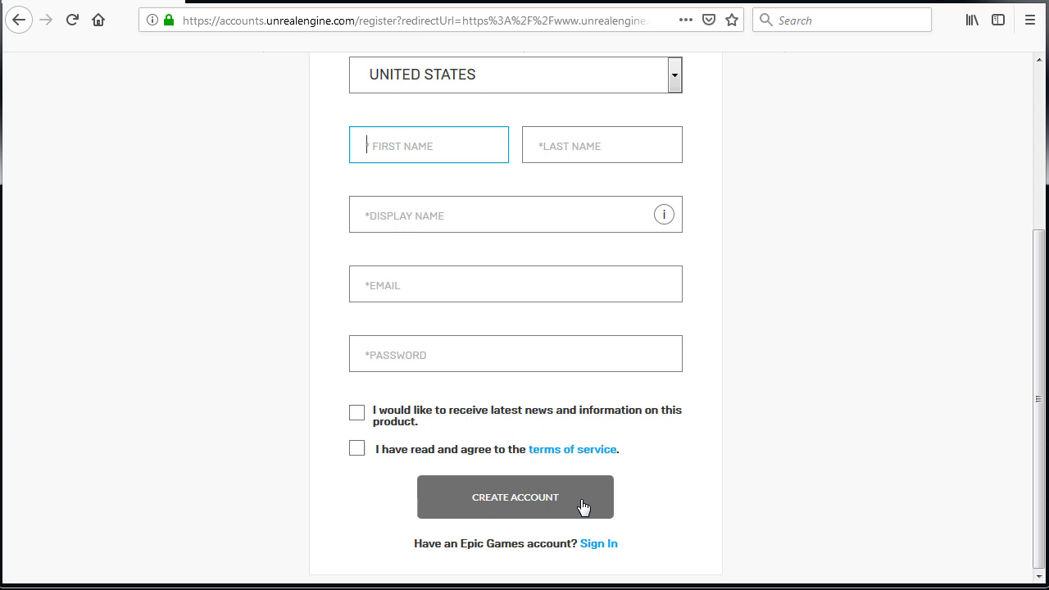
mouse_move(598, 544)
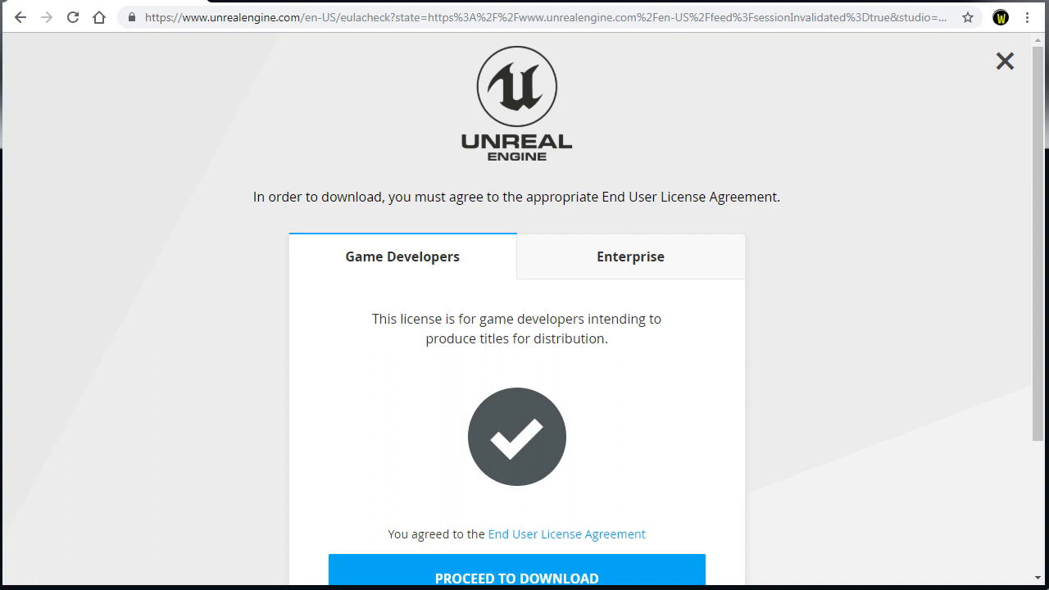
- View the Enterprise license, return to Game Developers and proceed to the UE4 download page
click(629, 255)
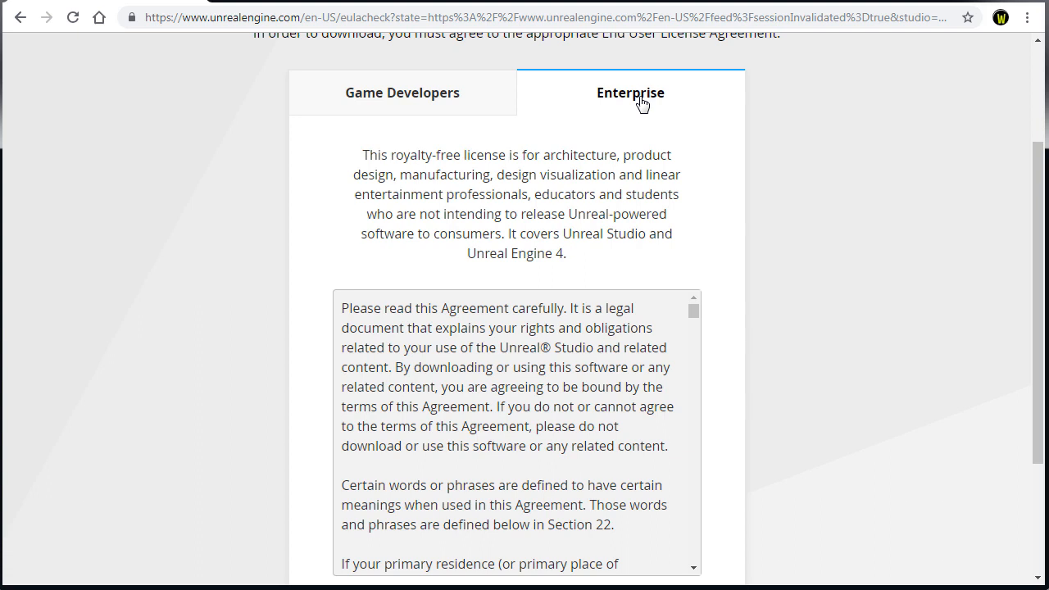
click(402, 91)
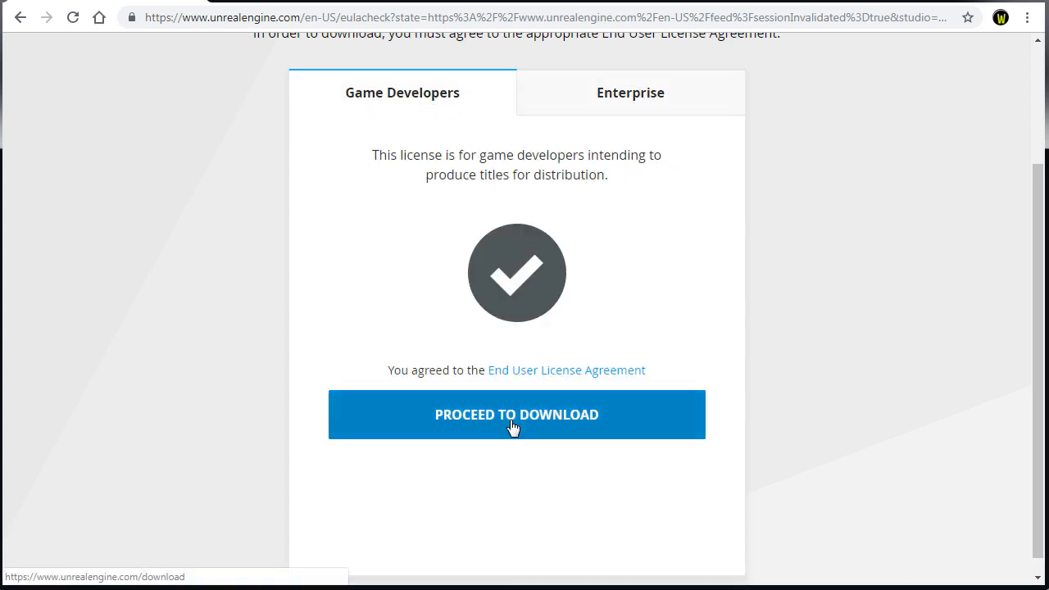
click(516, 413)
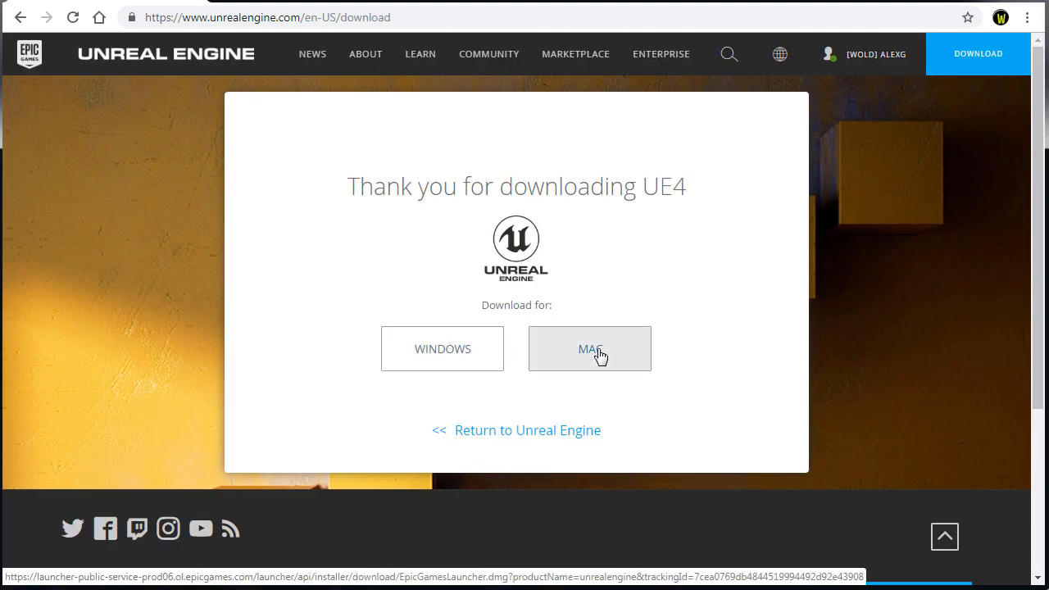
mouse_move(442, 347)
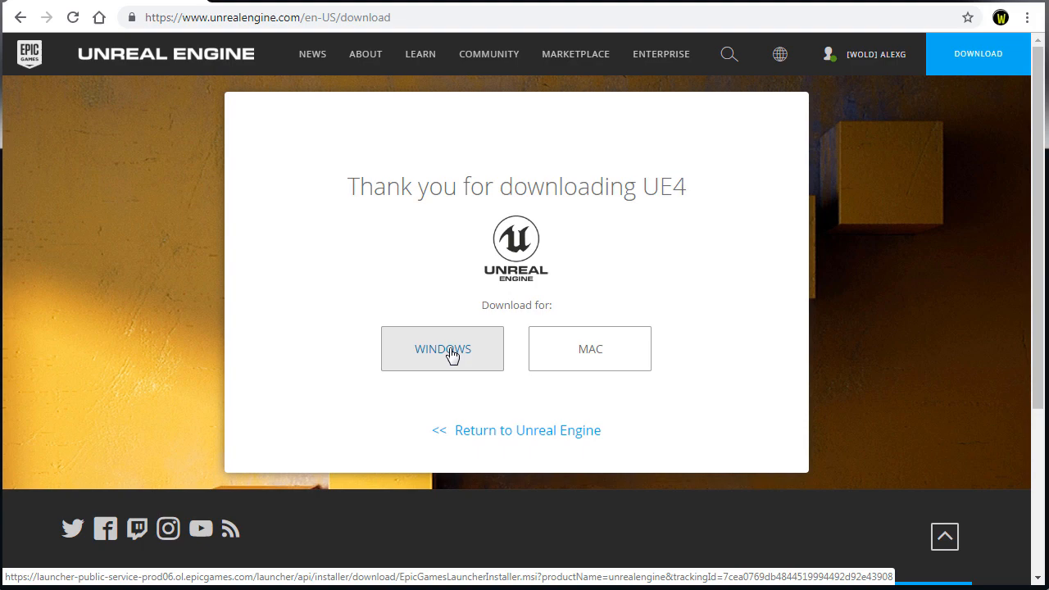
- Download the Windows launcher installer and save it into the WoLD-Downloads folder
click(442, 347)
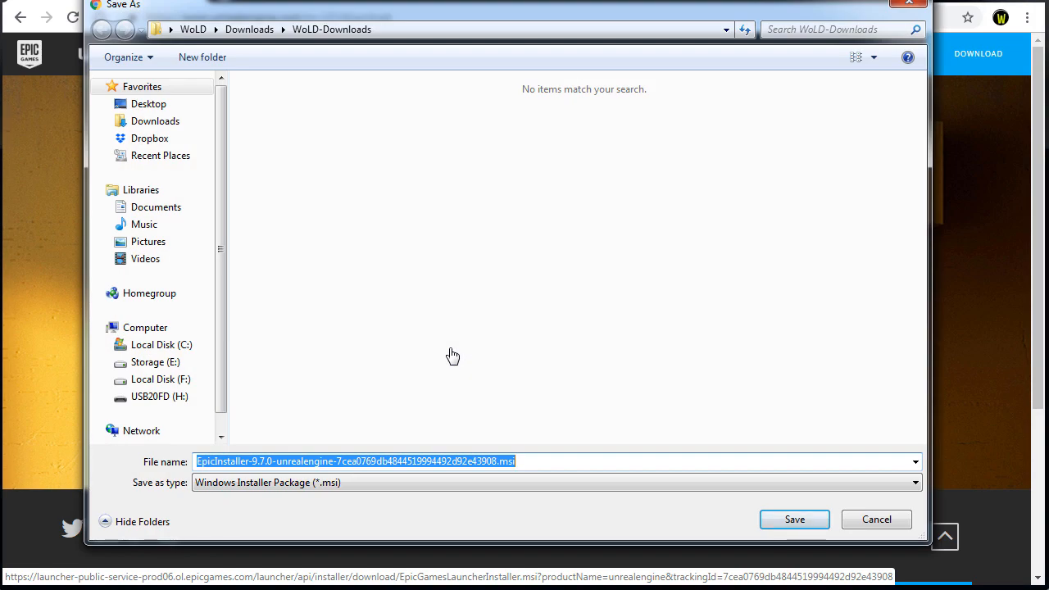
click(793, 517)
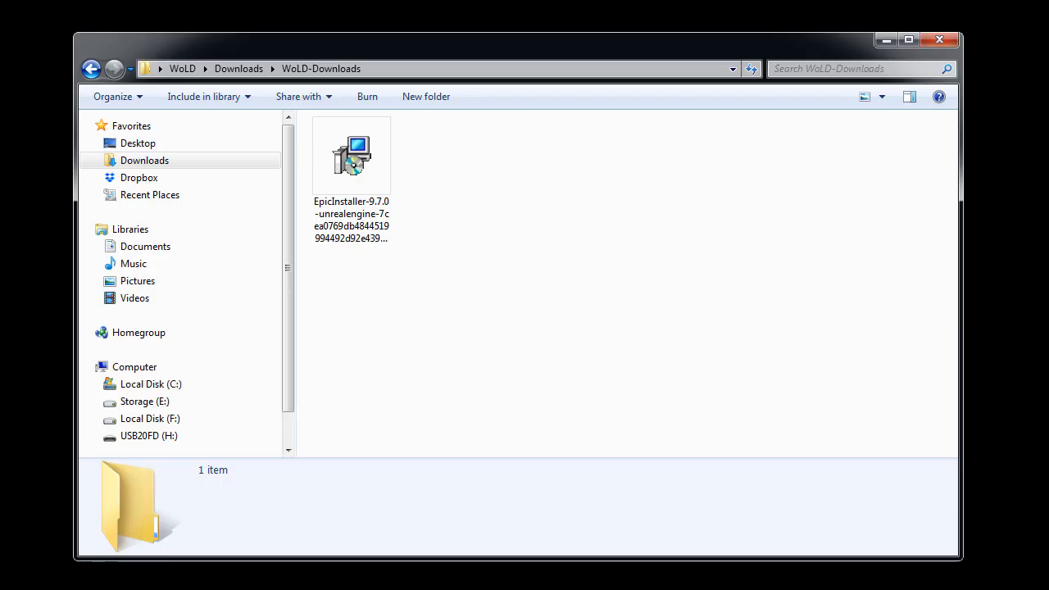
- Run the EpicInstaller .msi from WoLD-Downloads, allow it past the warning and install into Program Files
click(350, 154)
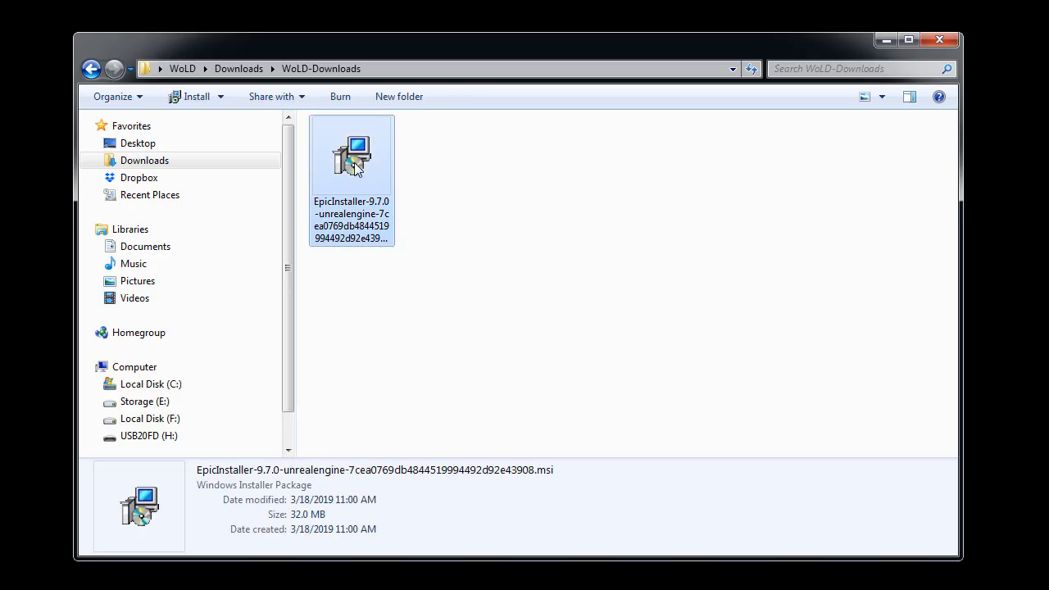
double_click(351, 155)
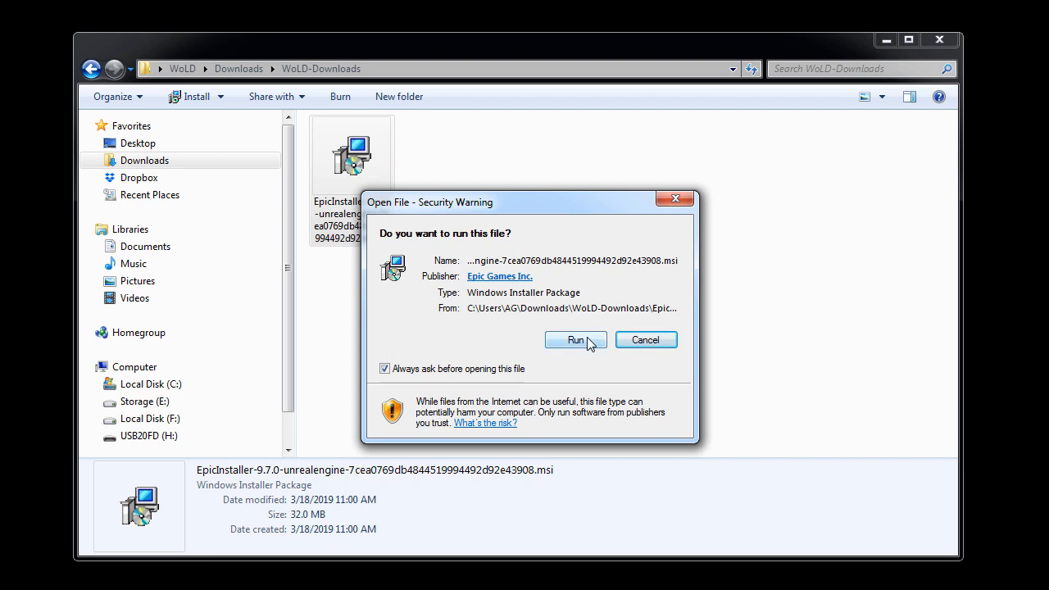
click(576, 339)
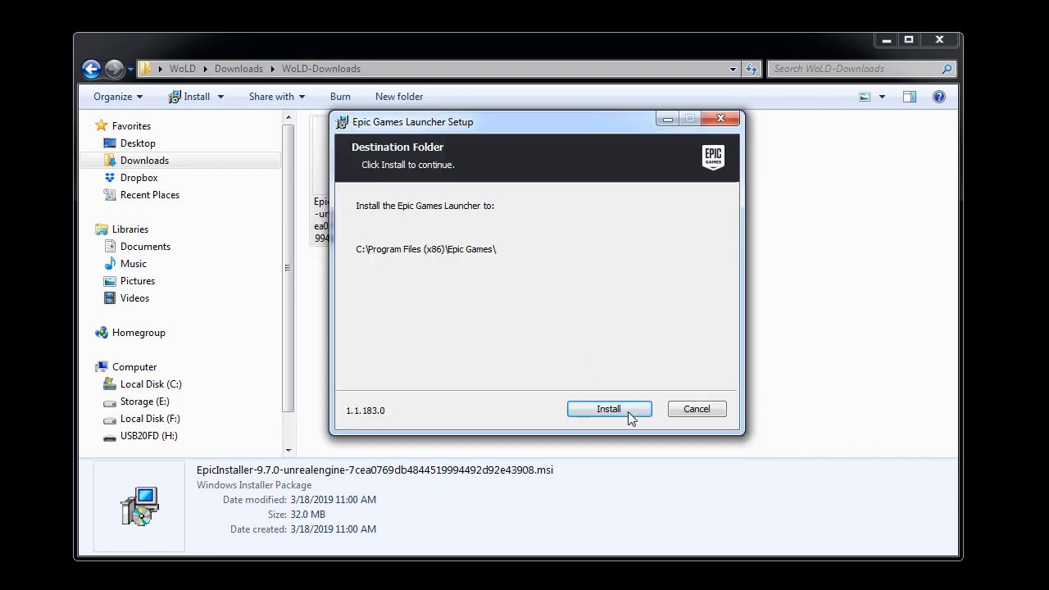
click(608, 409)
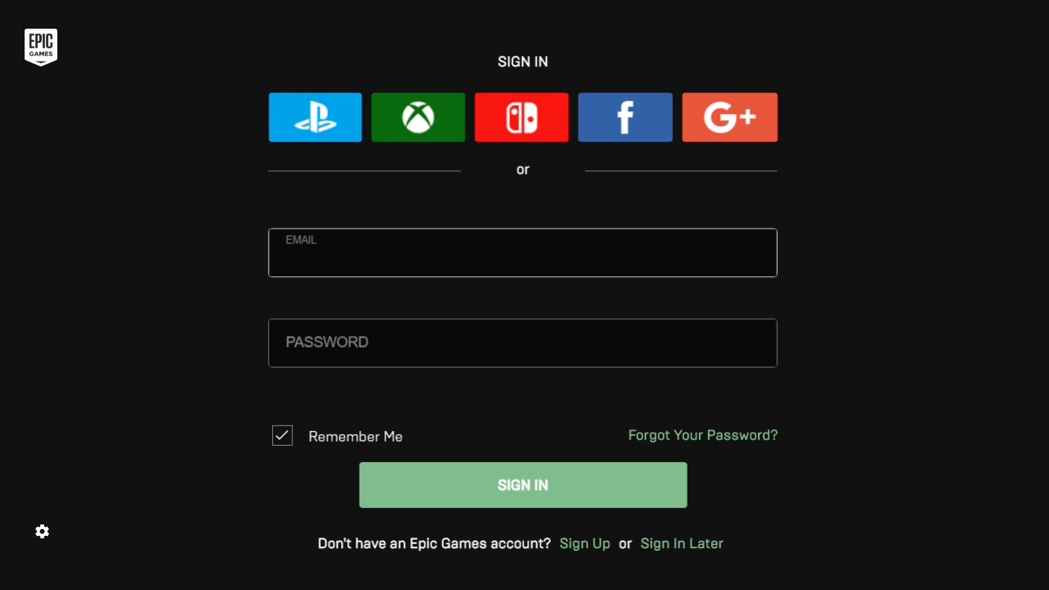
- Sign in to the launcher and enter its Unreal Engine section
click(521, 485)
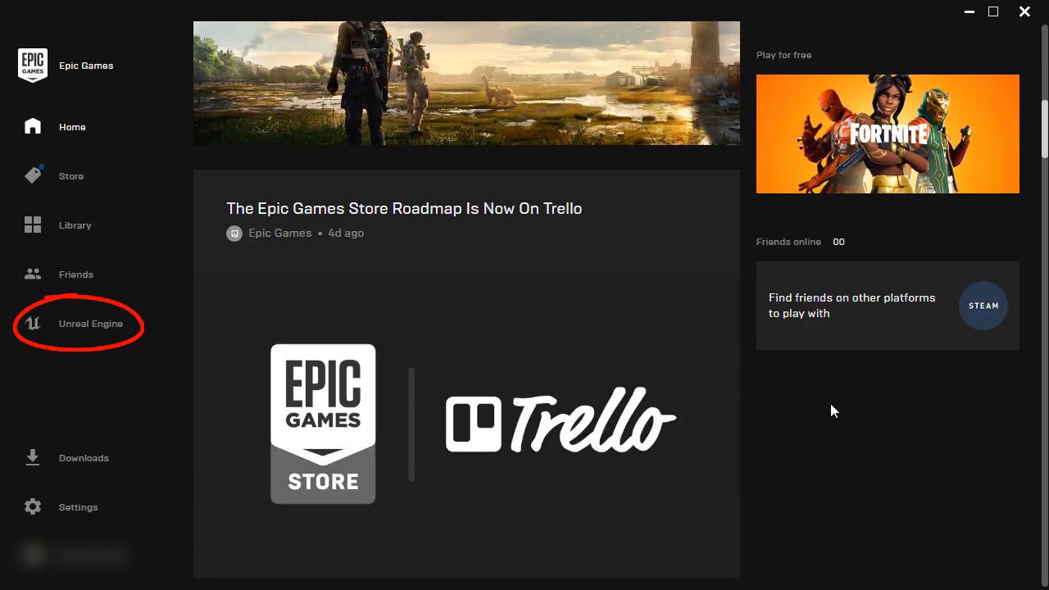
click(90, 324)
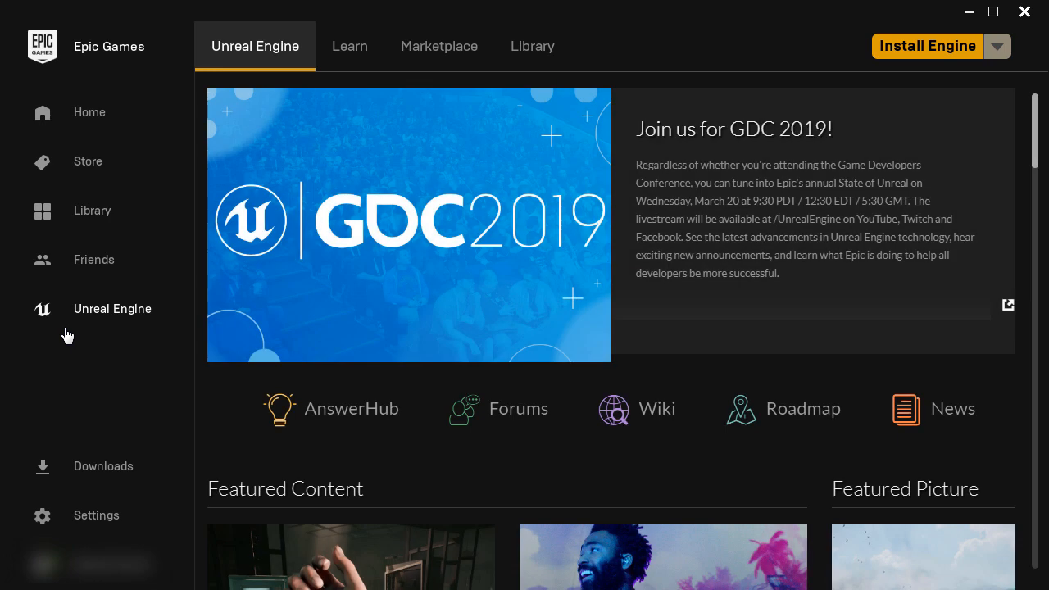
mouse_move(439, 46)
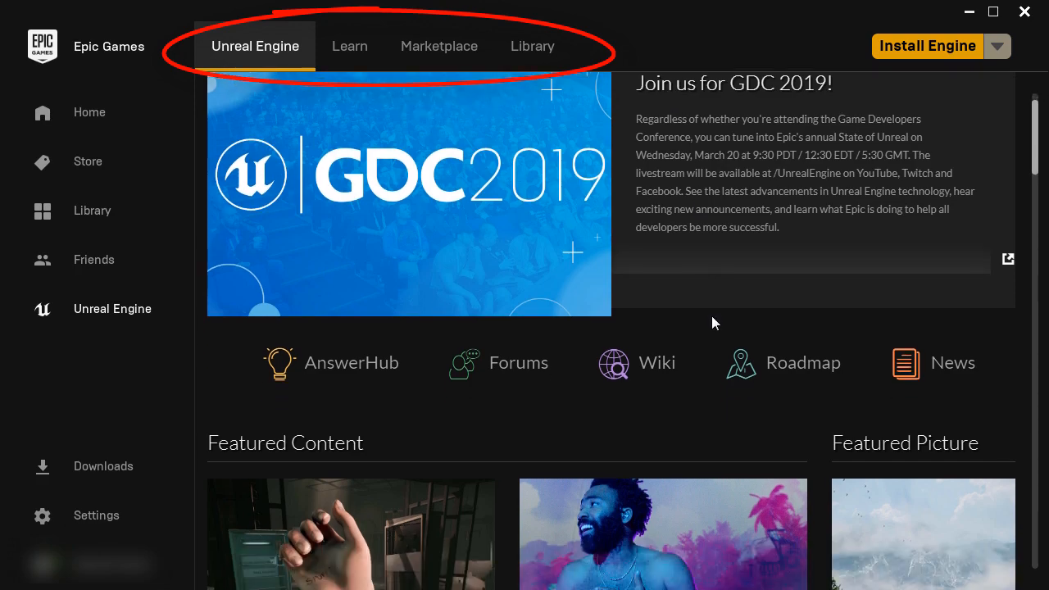
scroll(down, 3)
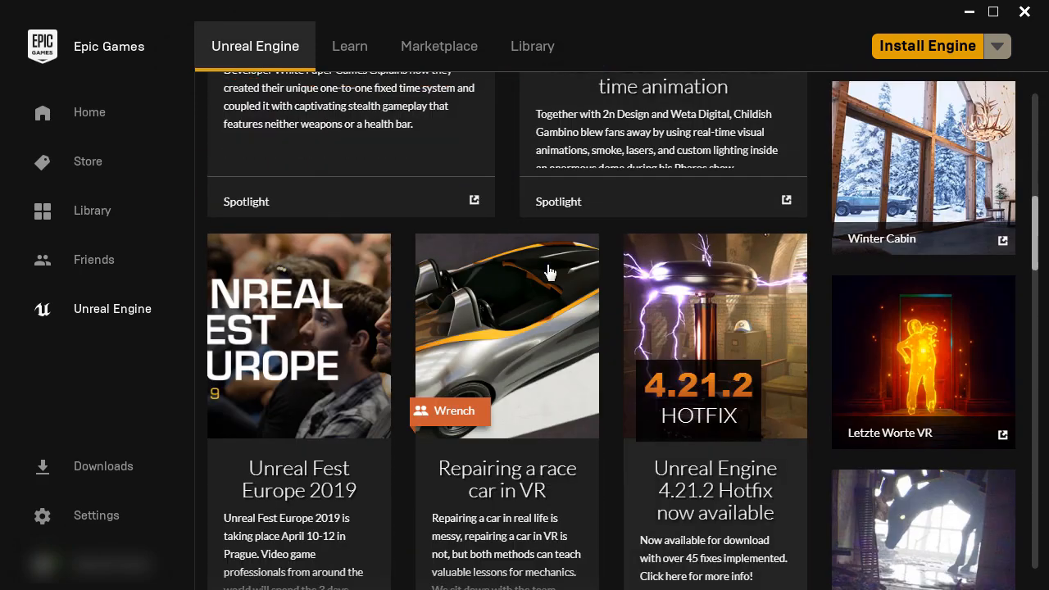
- Visit the Learn and Marketplace sections, then land on the Library of engines and projects
click(349, 46)
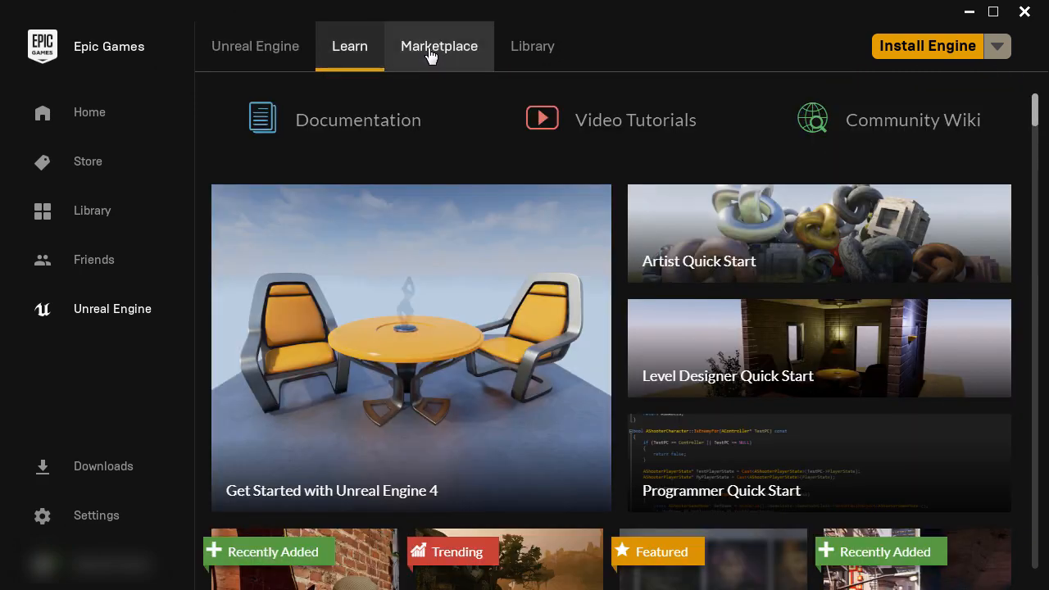
click(439, 46)
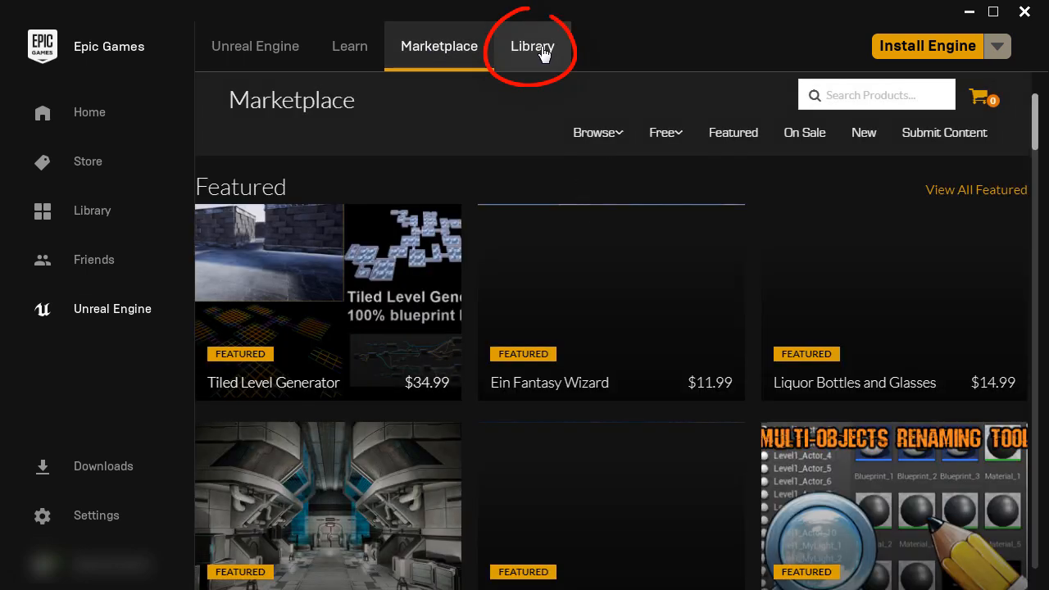
click(531, 46)
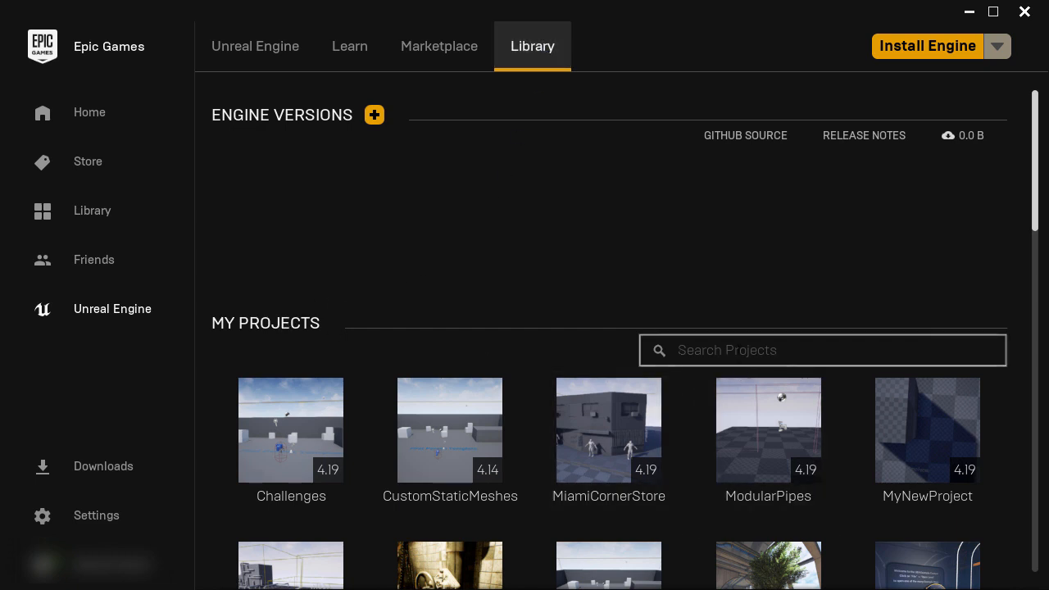
- Enter 'asdfasf' in Search Projects and 'sadfasd' in Search Vault so nothing matches
text(asdfasf)
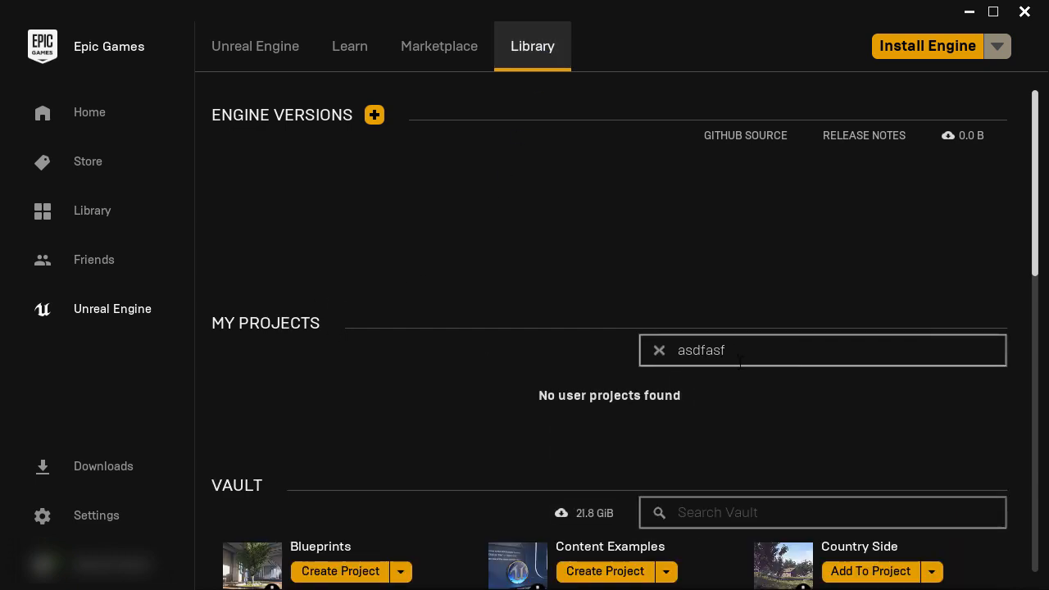
text(sadfasd)
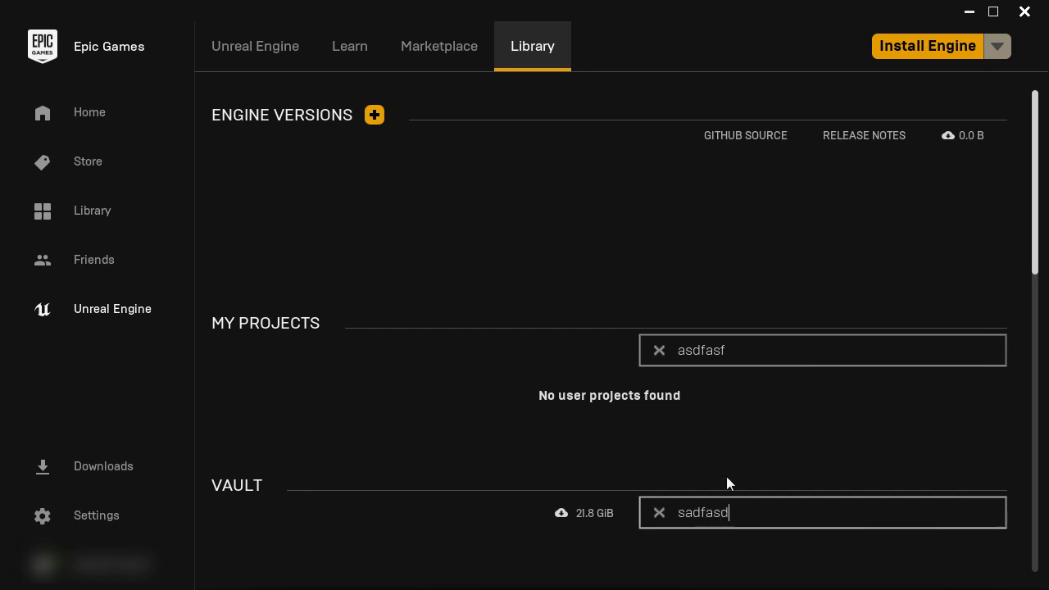
mouse_move(729, 452)
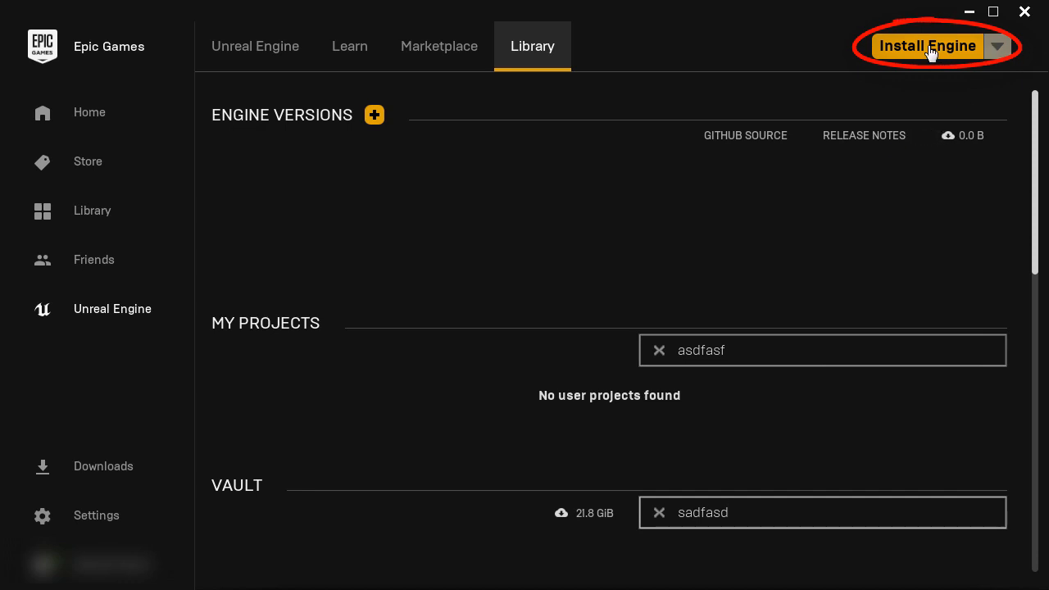
- Add an engine slot, keep version 4.21.2 after browsing the list, and start its install
click(374, 115)
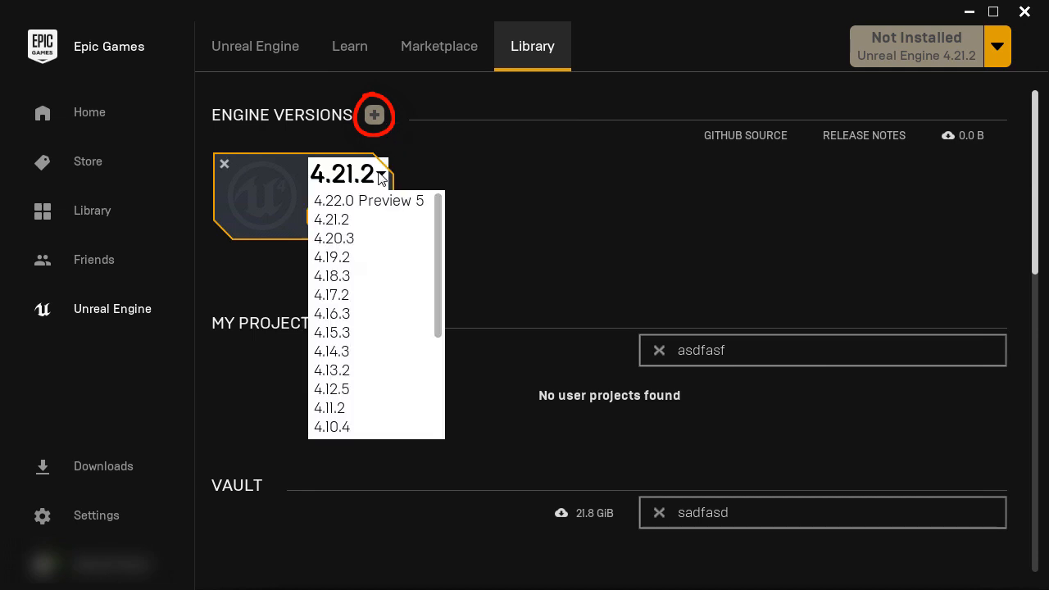
scroll(down, 3)
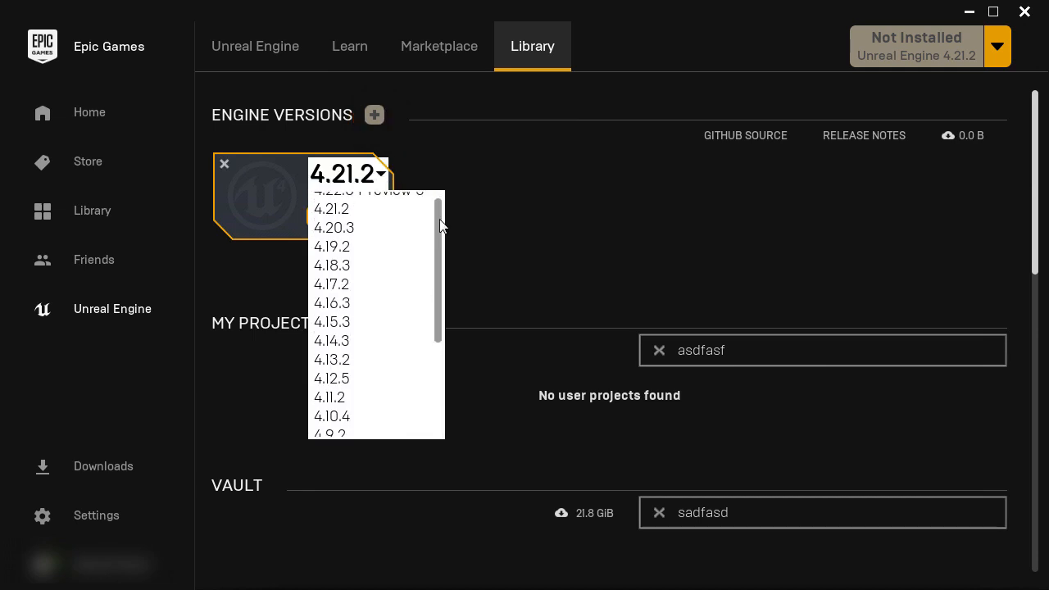
scroll(down, 3)
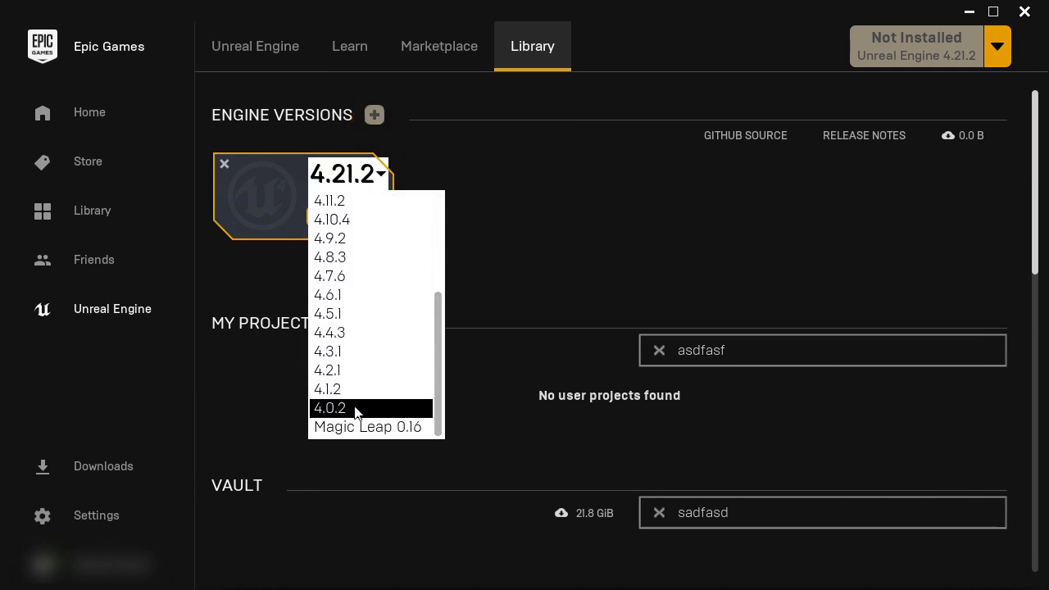
scroll(up, 3)
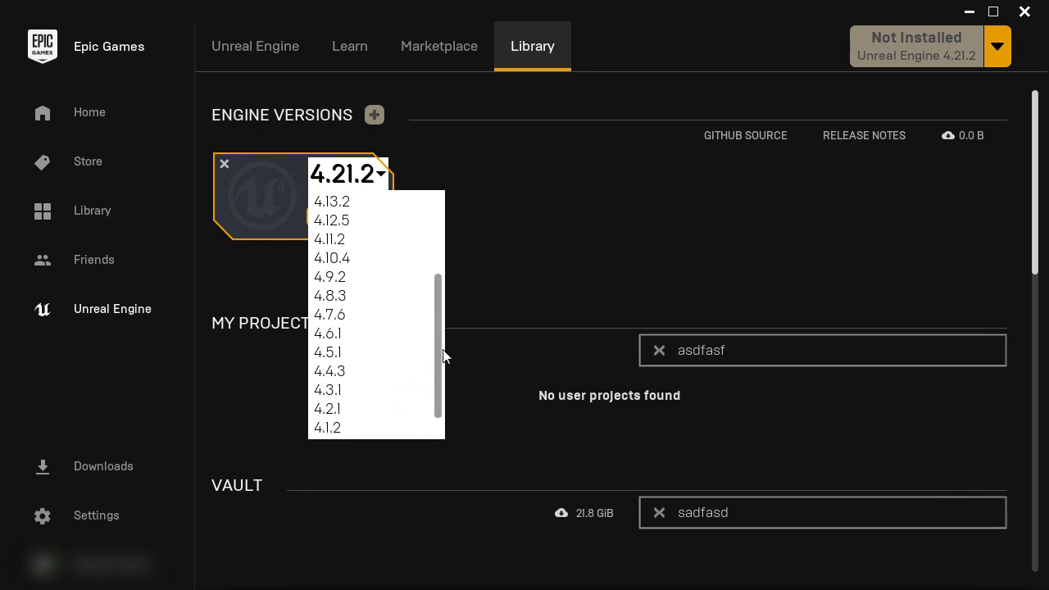
scroll(up, 3)
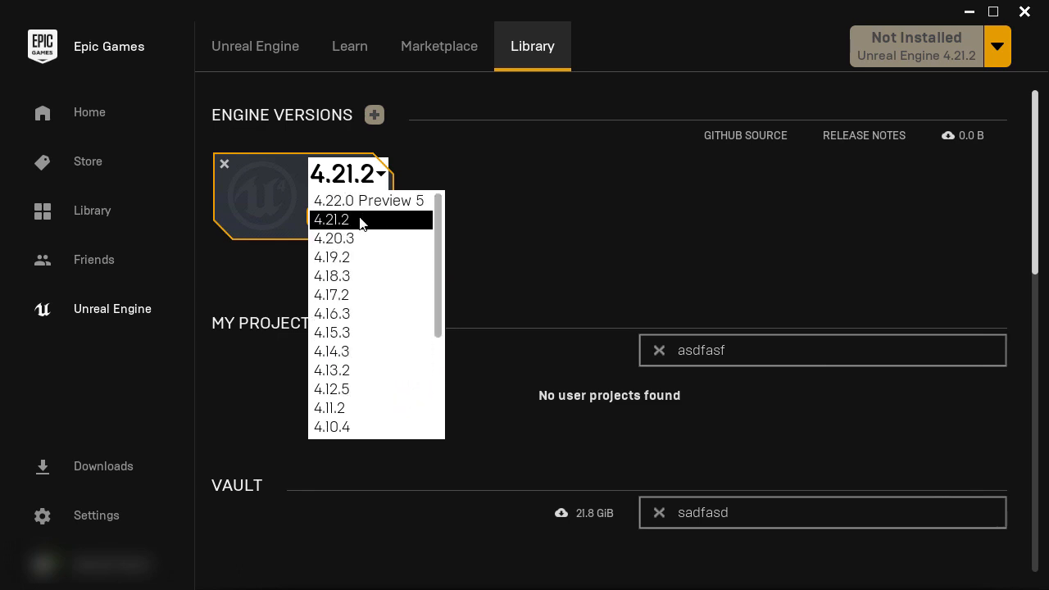
click(331, 220)
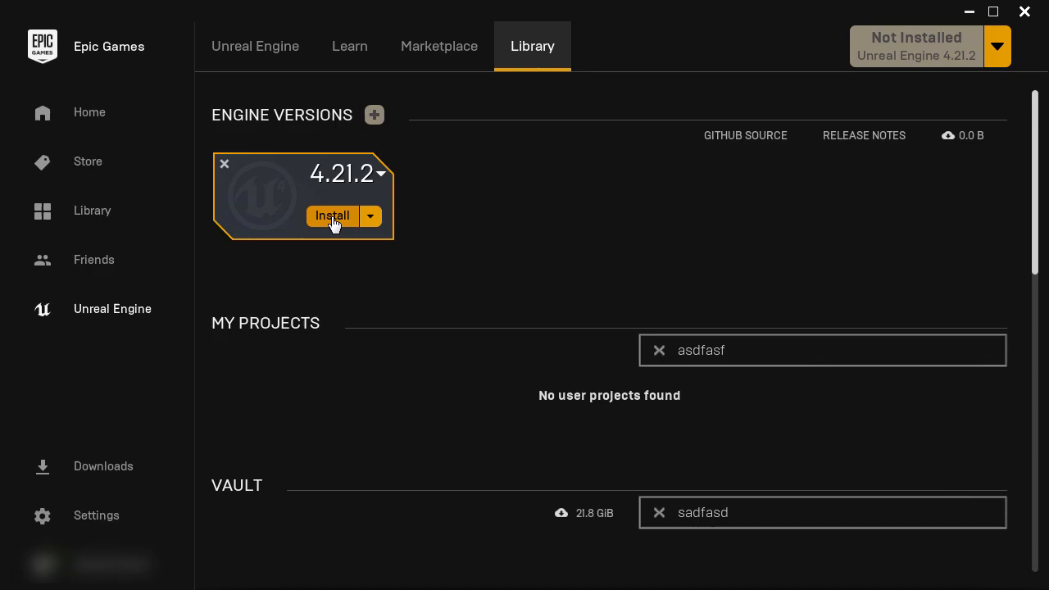
click(331, 217)
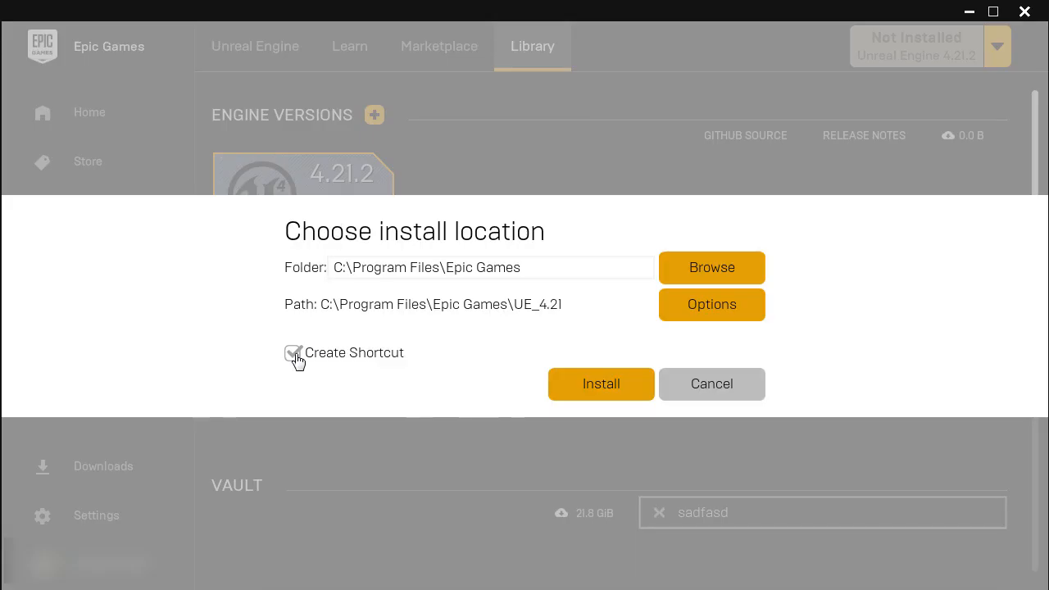
- Install 4.21.2 into the default Epic Games folder with Create Shortcut unchecked
click(292, 352)
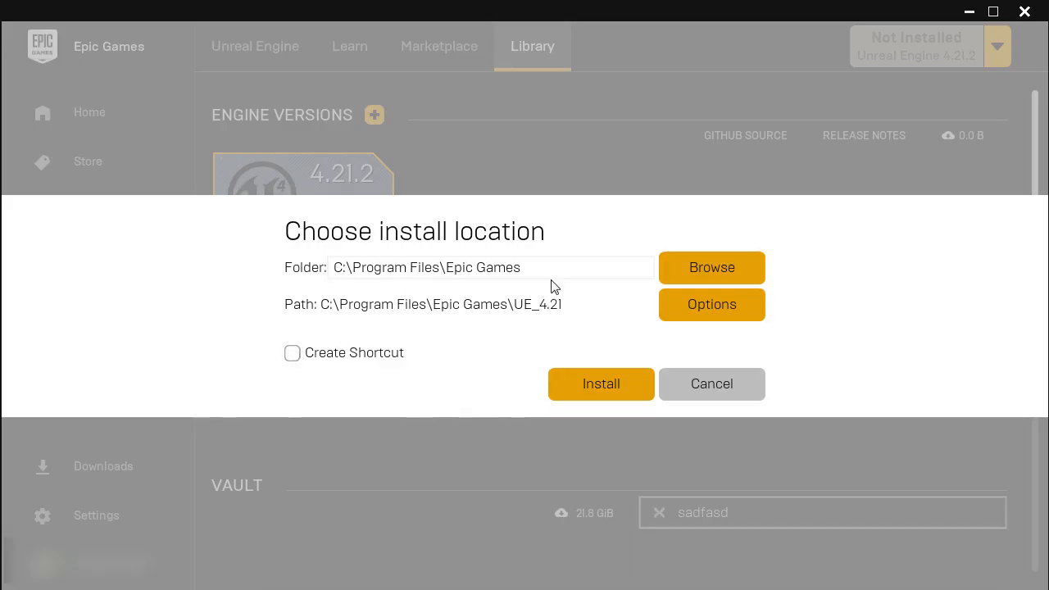
click(599, 384)
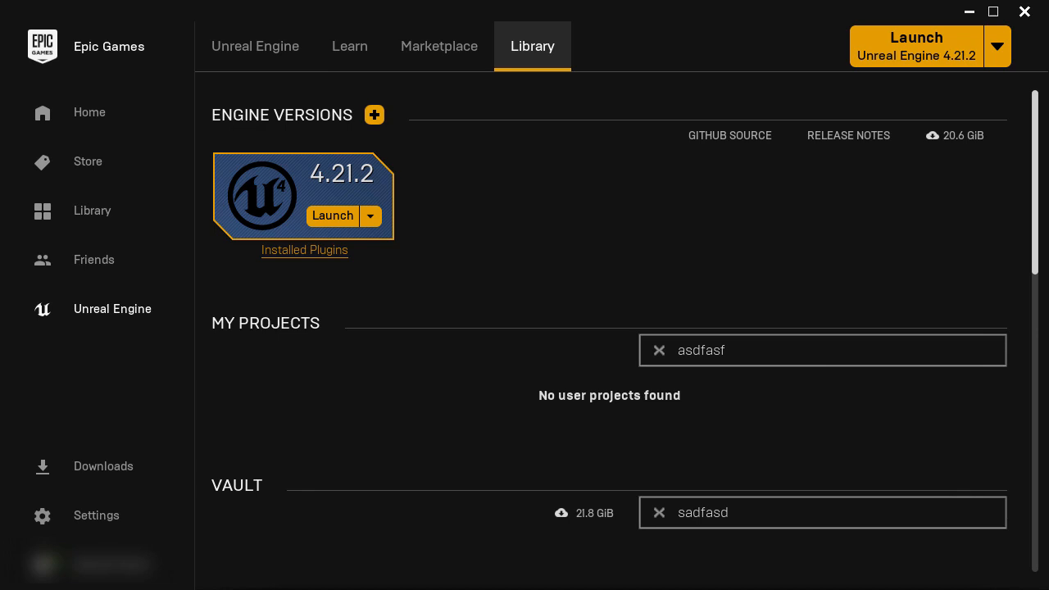
mouse_move(285, 362)
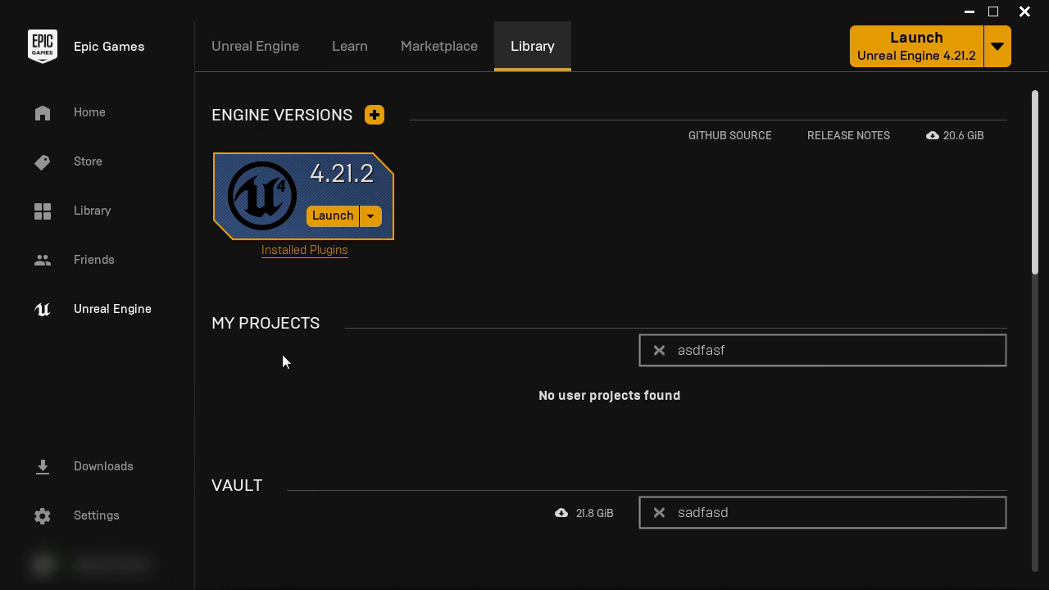
mouse_move(385, 239)
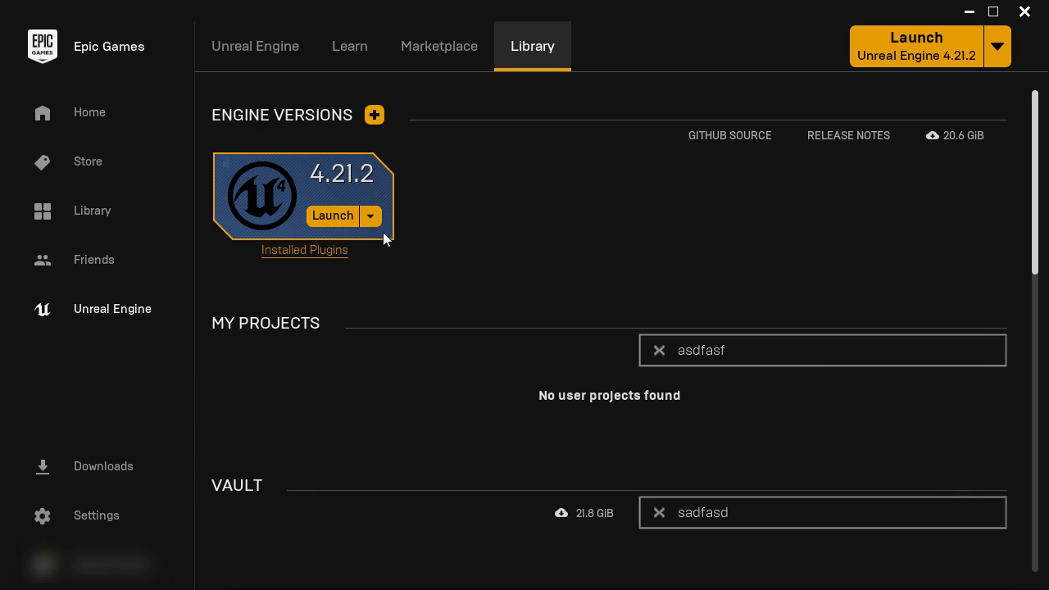
- Add a second engine slot beside 4.21.2 and pick a version from its dropdown
click(374, 115)
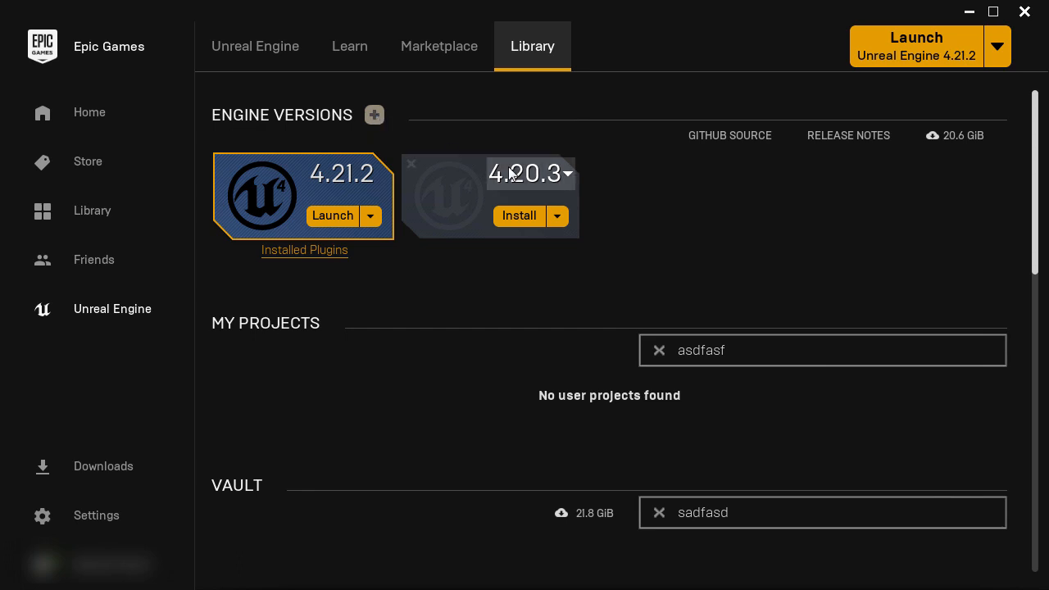
click(567, 174)
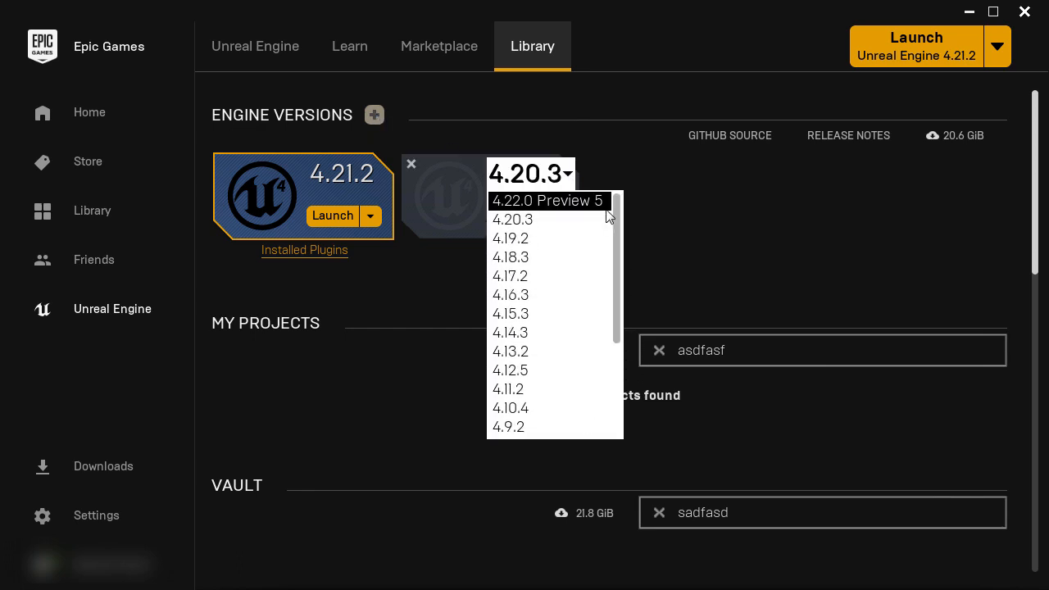
click(410, 164)
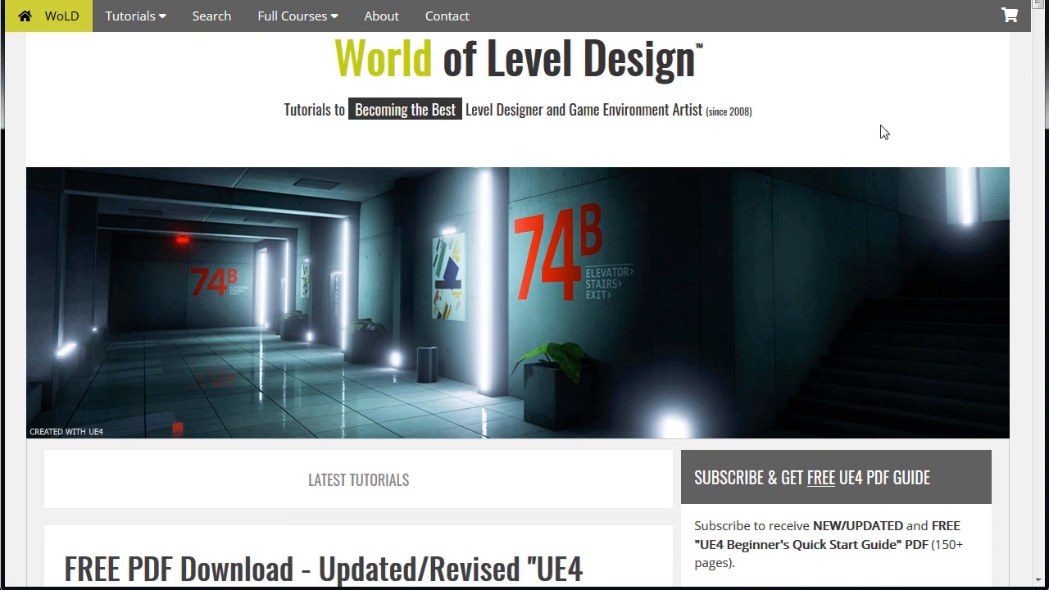
- Show the Tutorials menu listing categories such as Level Design, UE4 and Maya
scroll(down, 3)
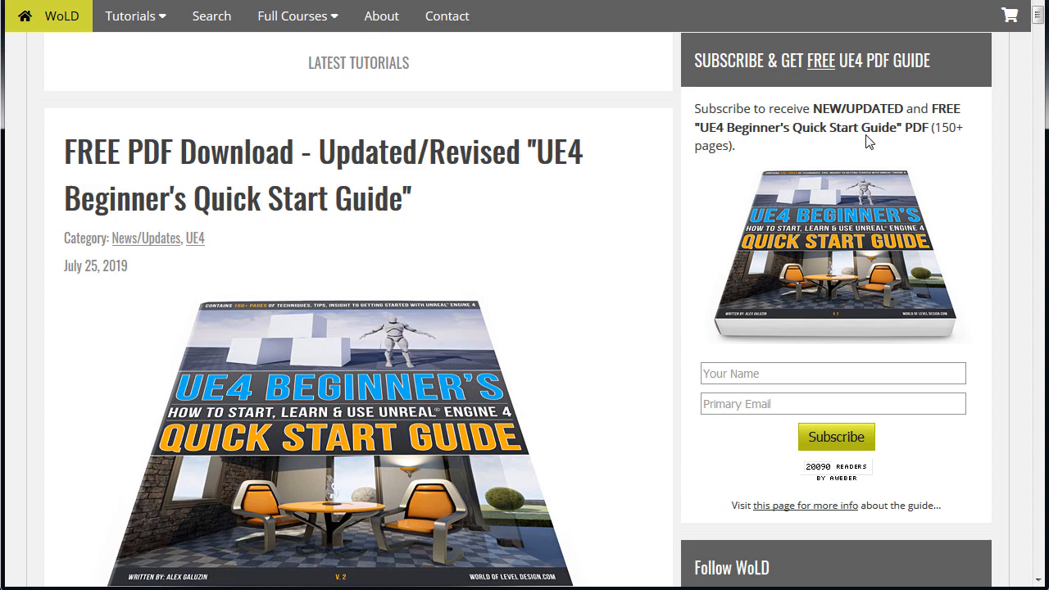
scroll(down, 3)
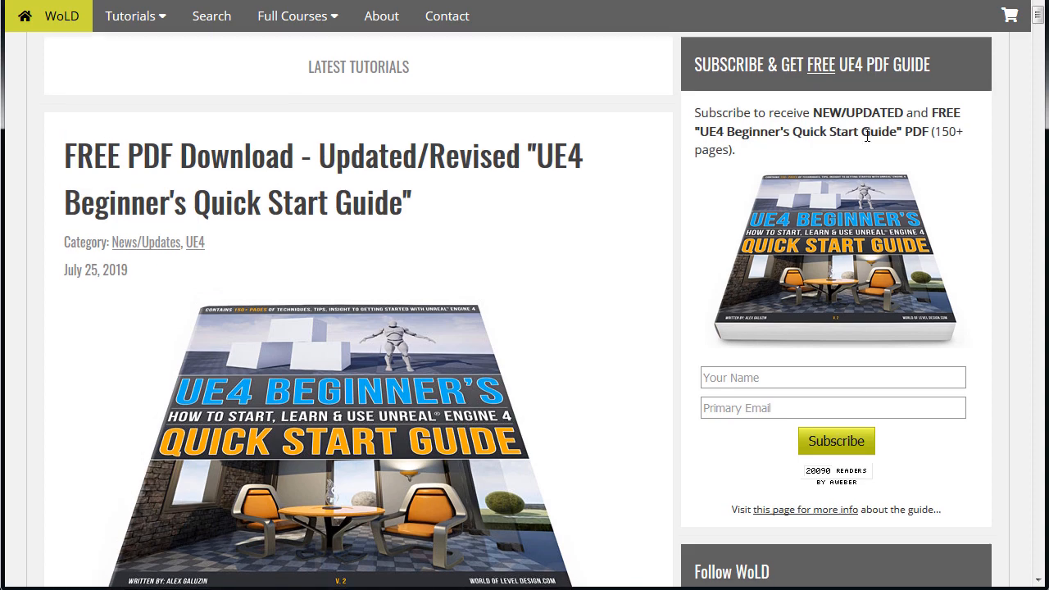
scroll(up, 3)
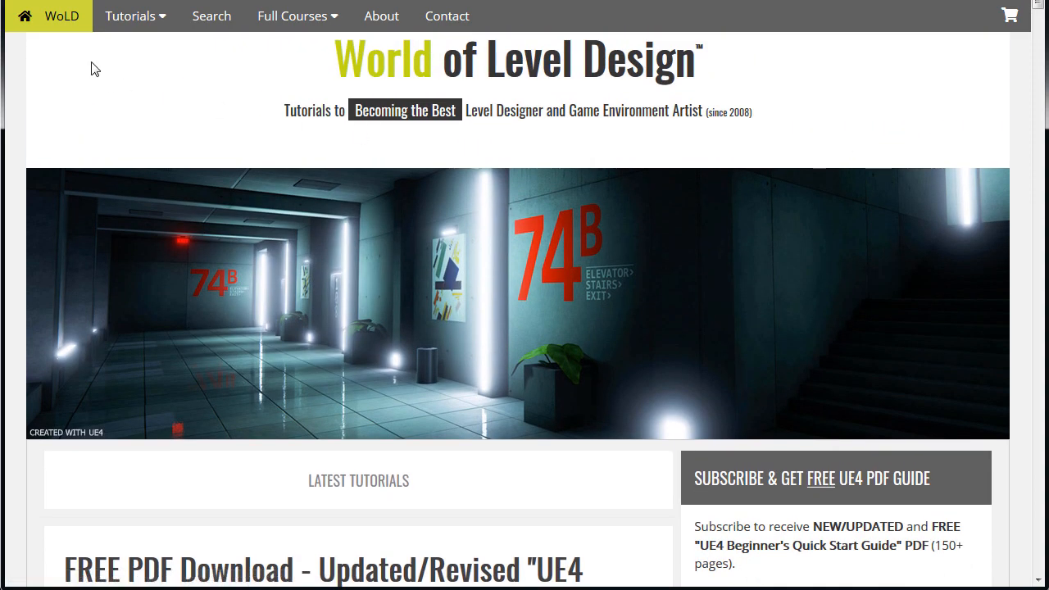
click(130, 16)
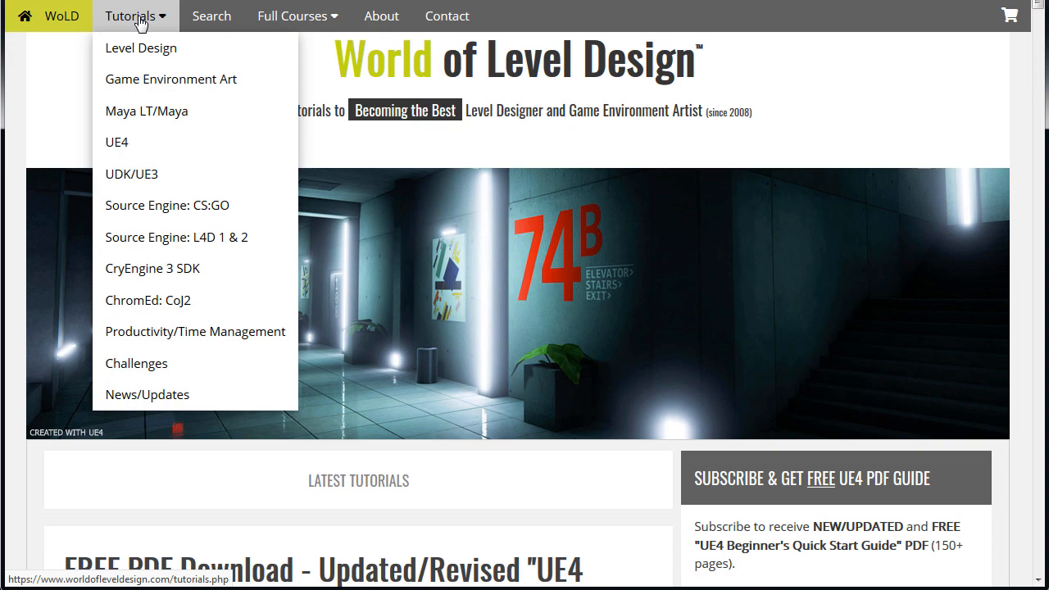
- Go to the Tutorial List: UE4 page and skim its beginner, materials and lighting sections
click(116, 141)
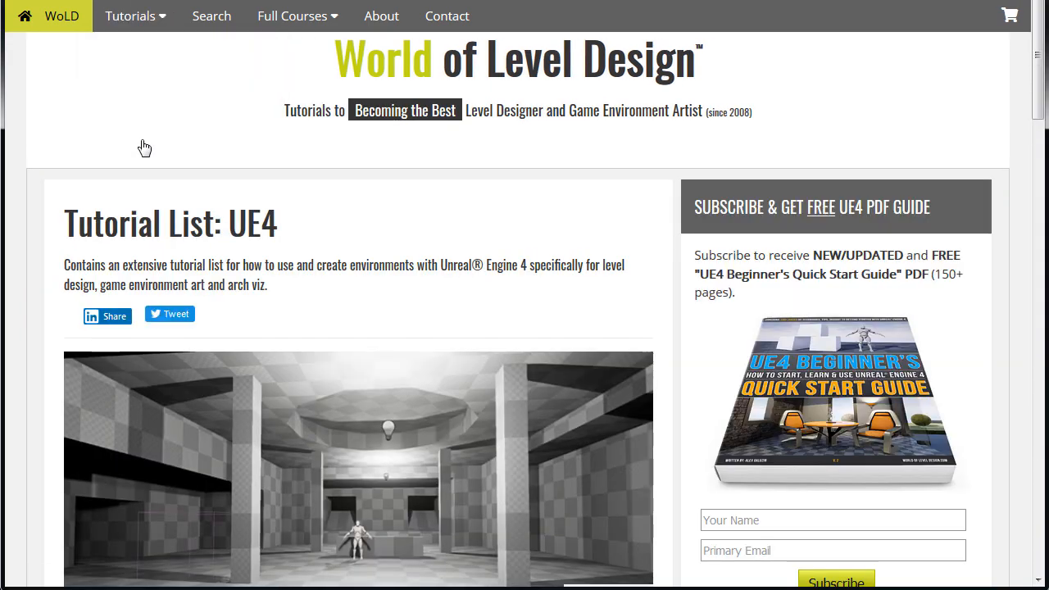
scroll(down, 3)
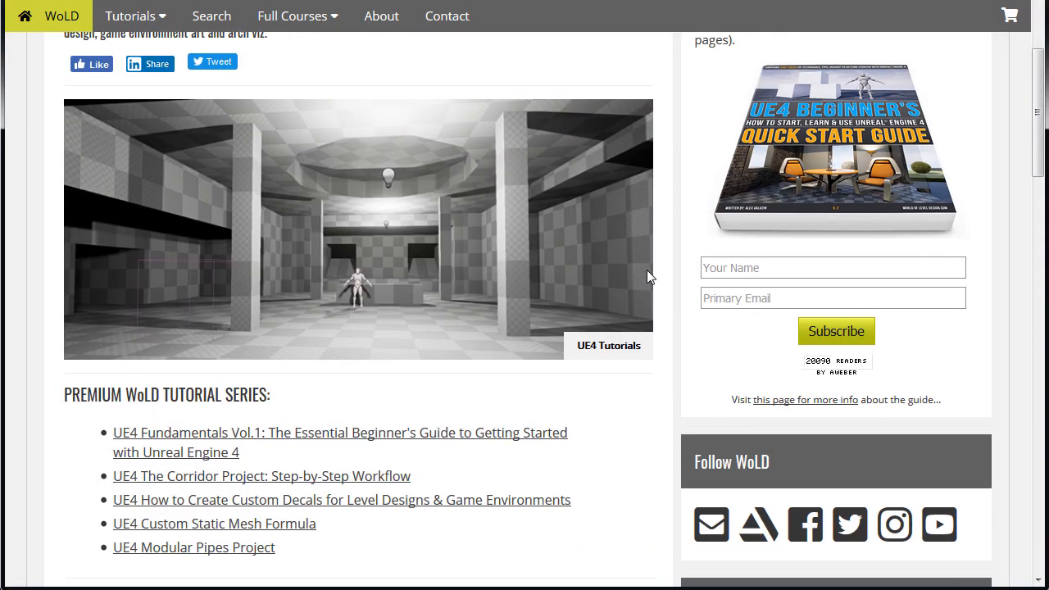
scroll(down, 3)
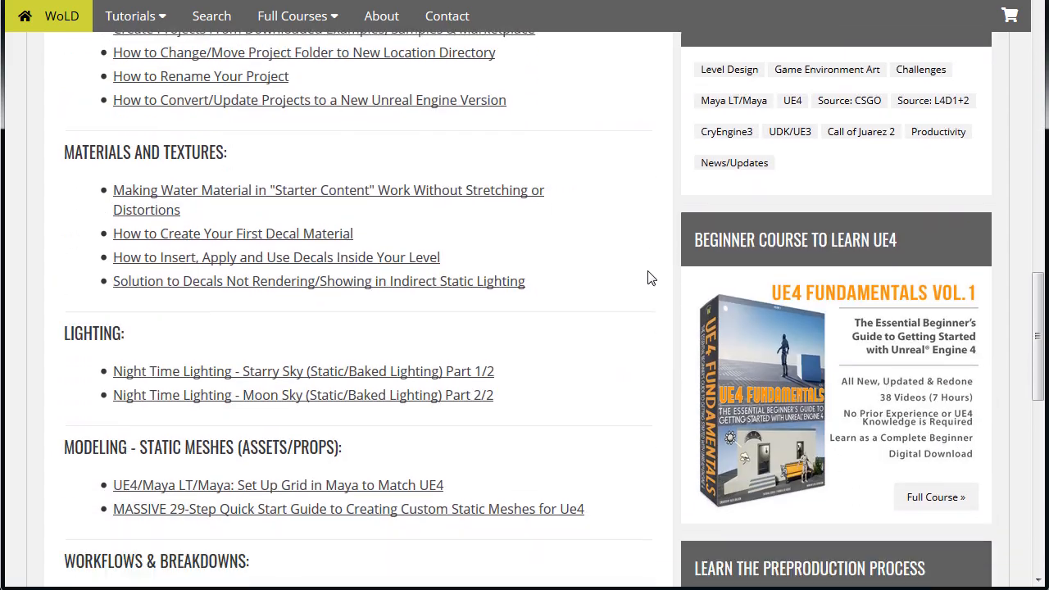
scroll(up, 3)
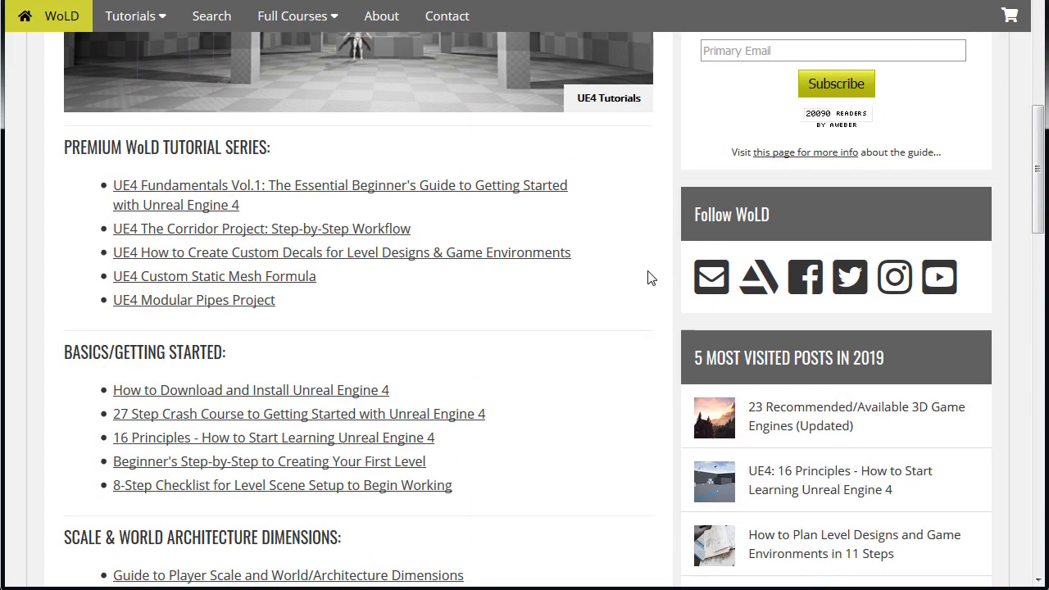
scroll(up, 3)
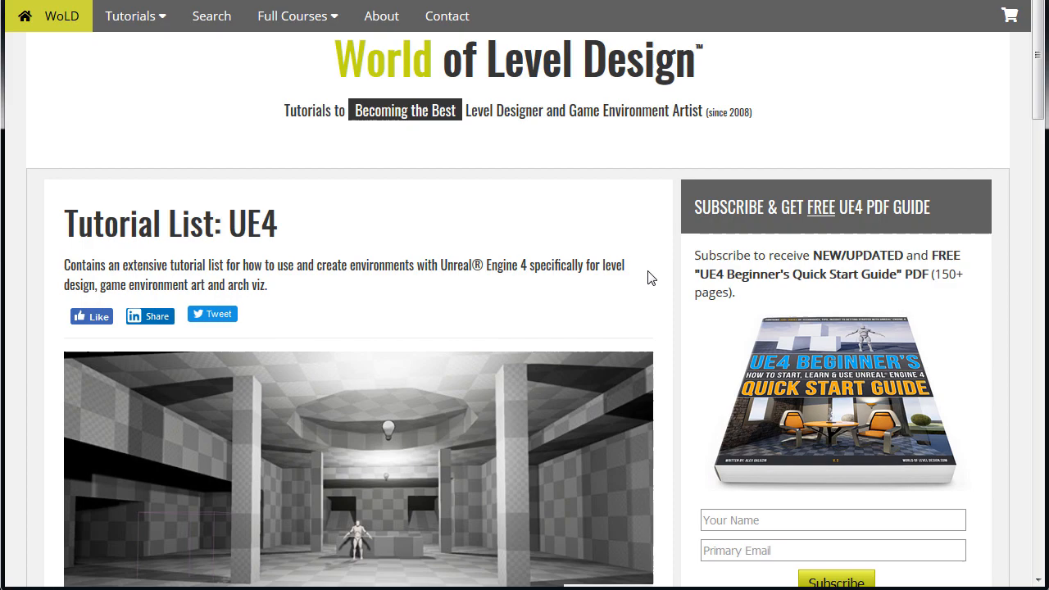